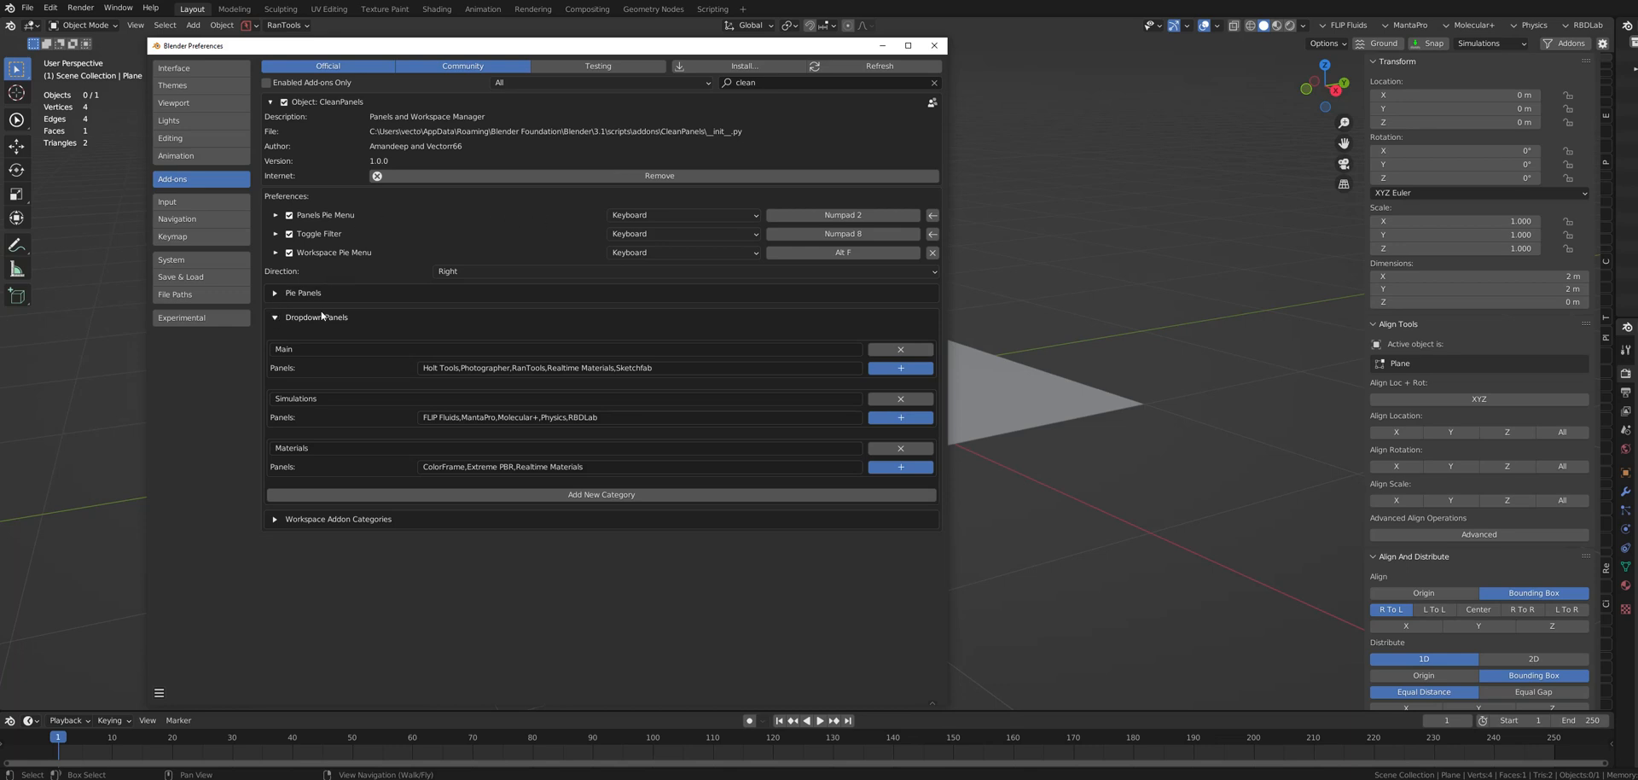
mouse_move(338, 319)
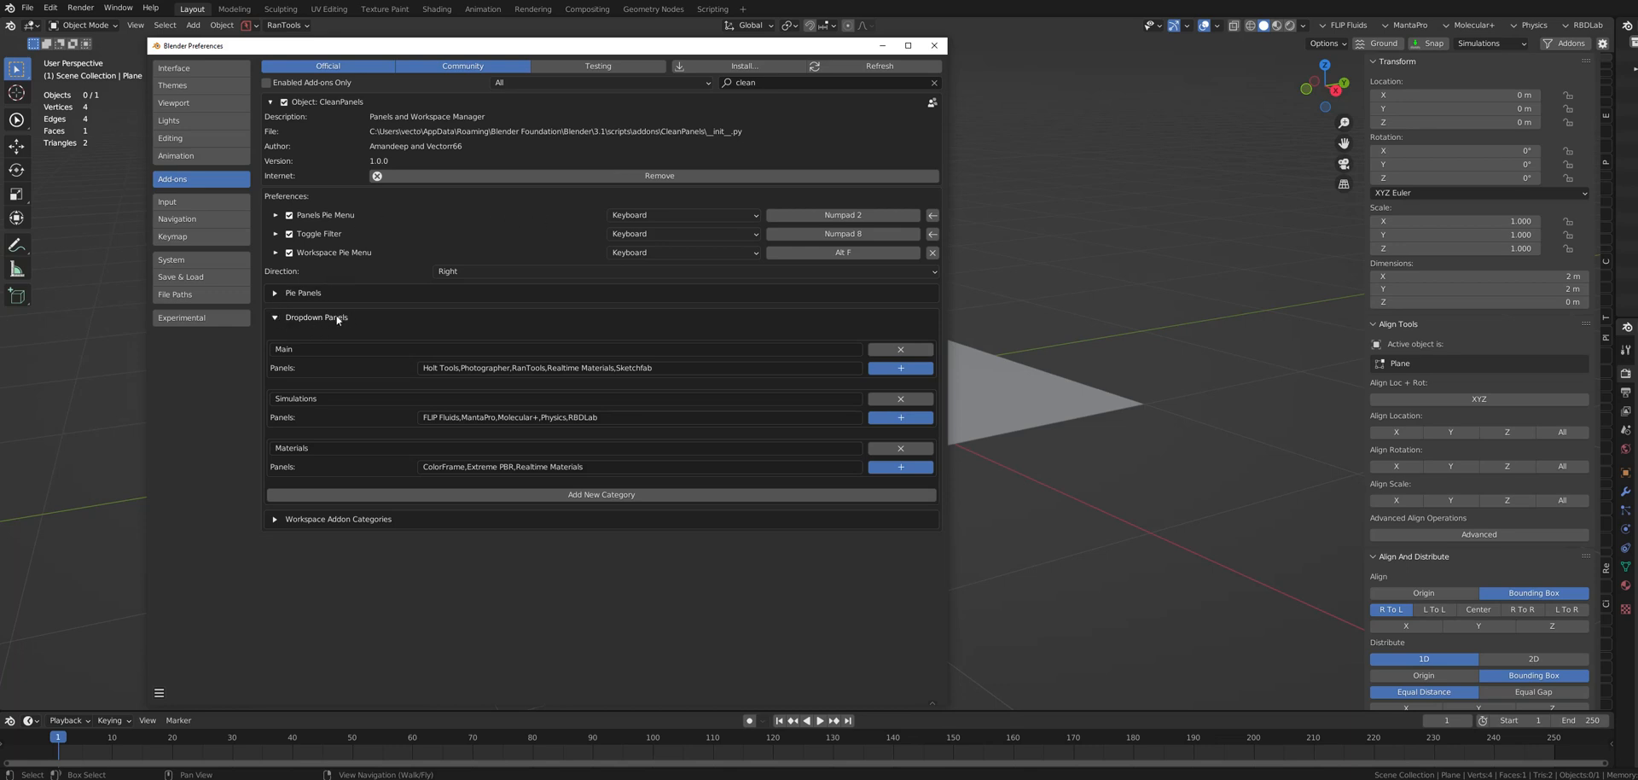
mouse_move(354, 316)
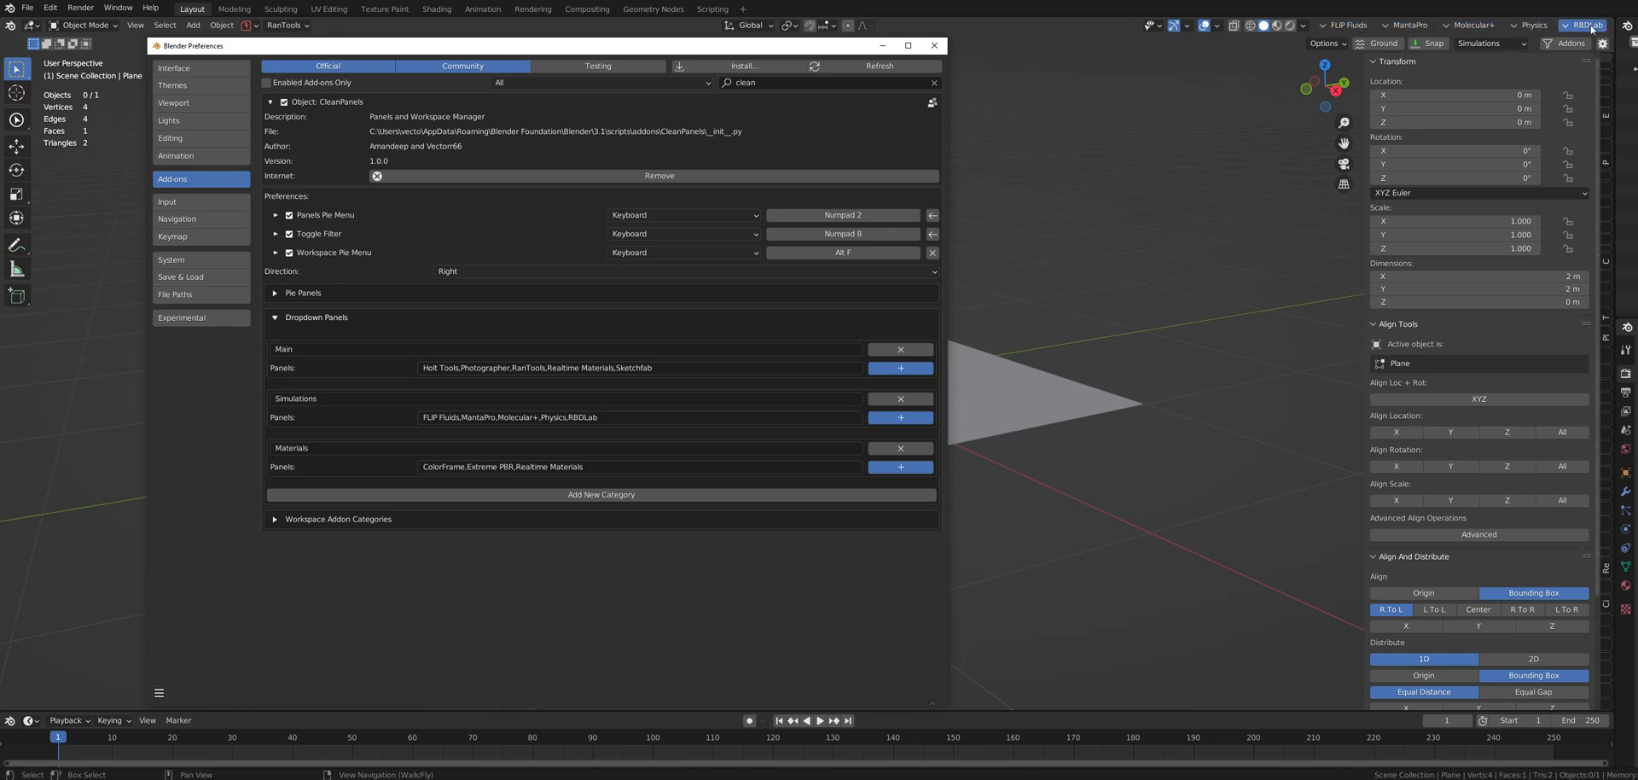
Hide all CleanPanels dropdown categories, then show the Main category's add-ons.
click(1345, 24)
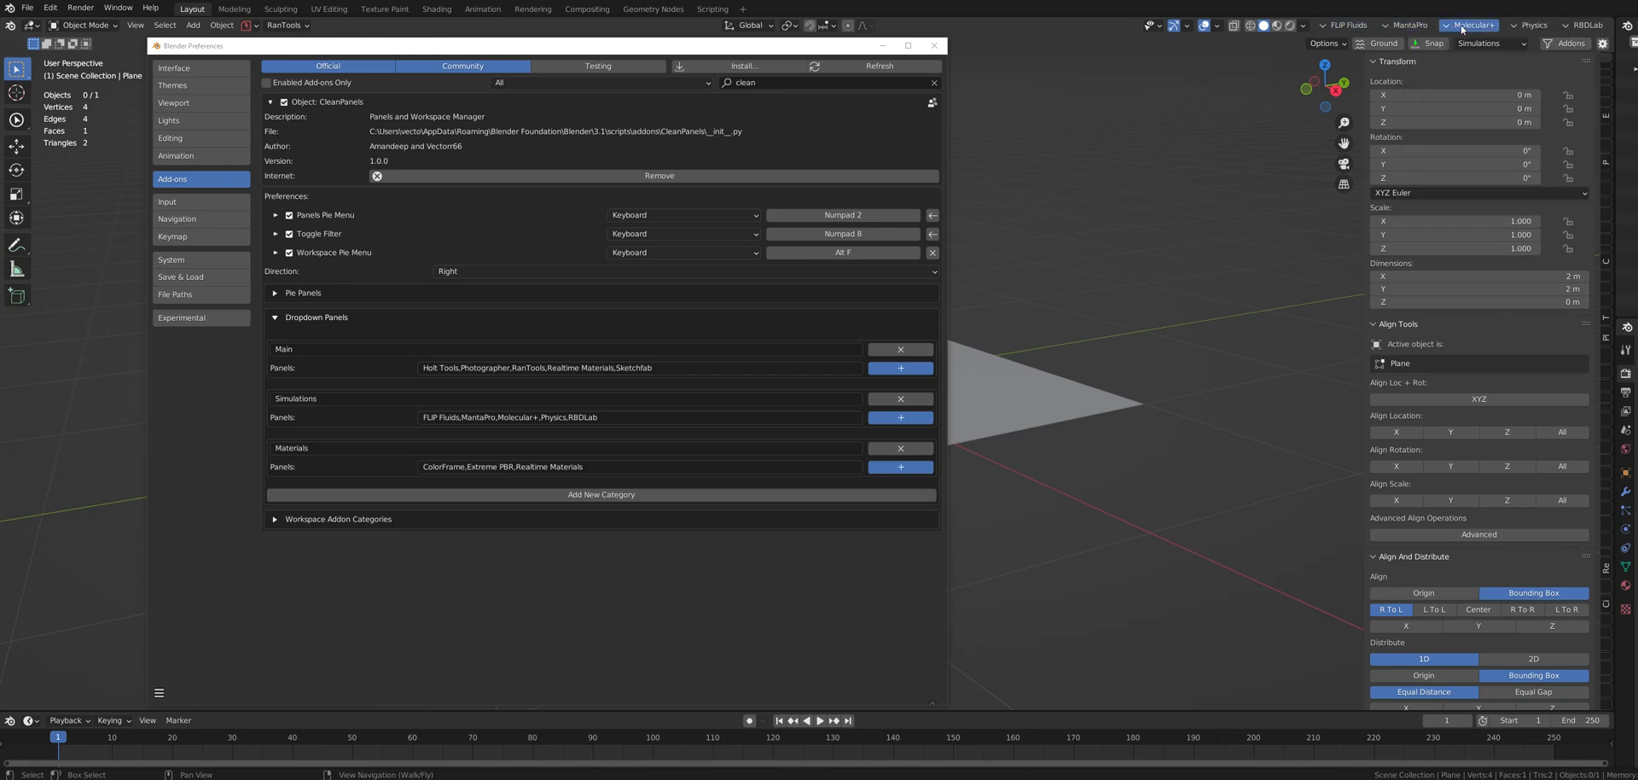
click(1532, 24)
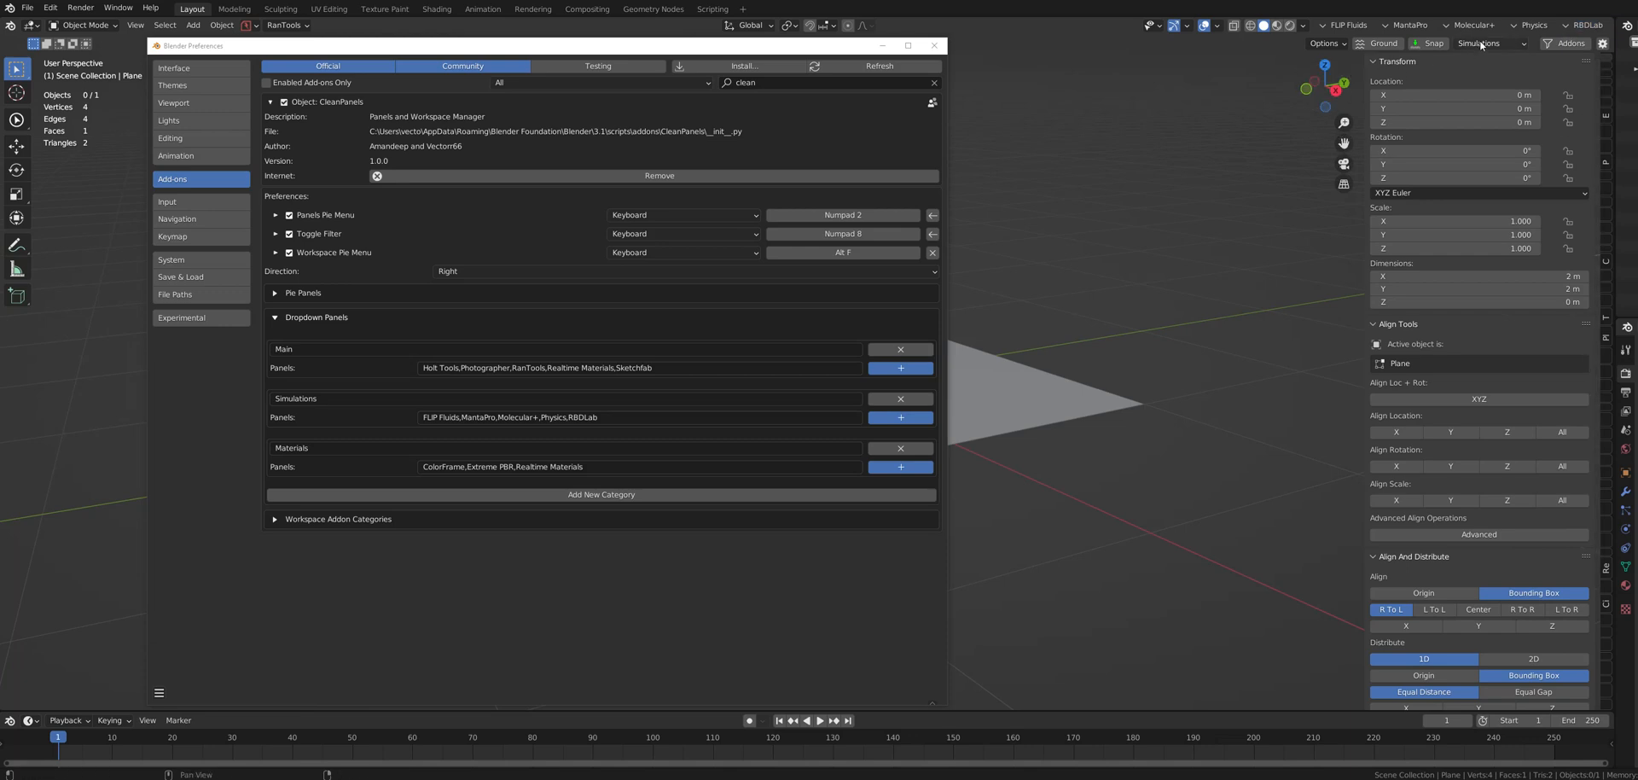
click(1479, 42)
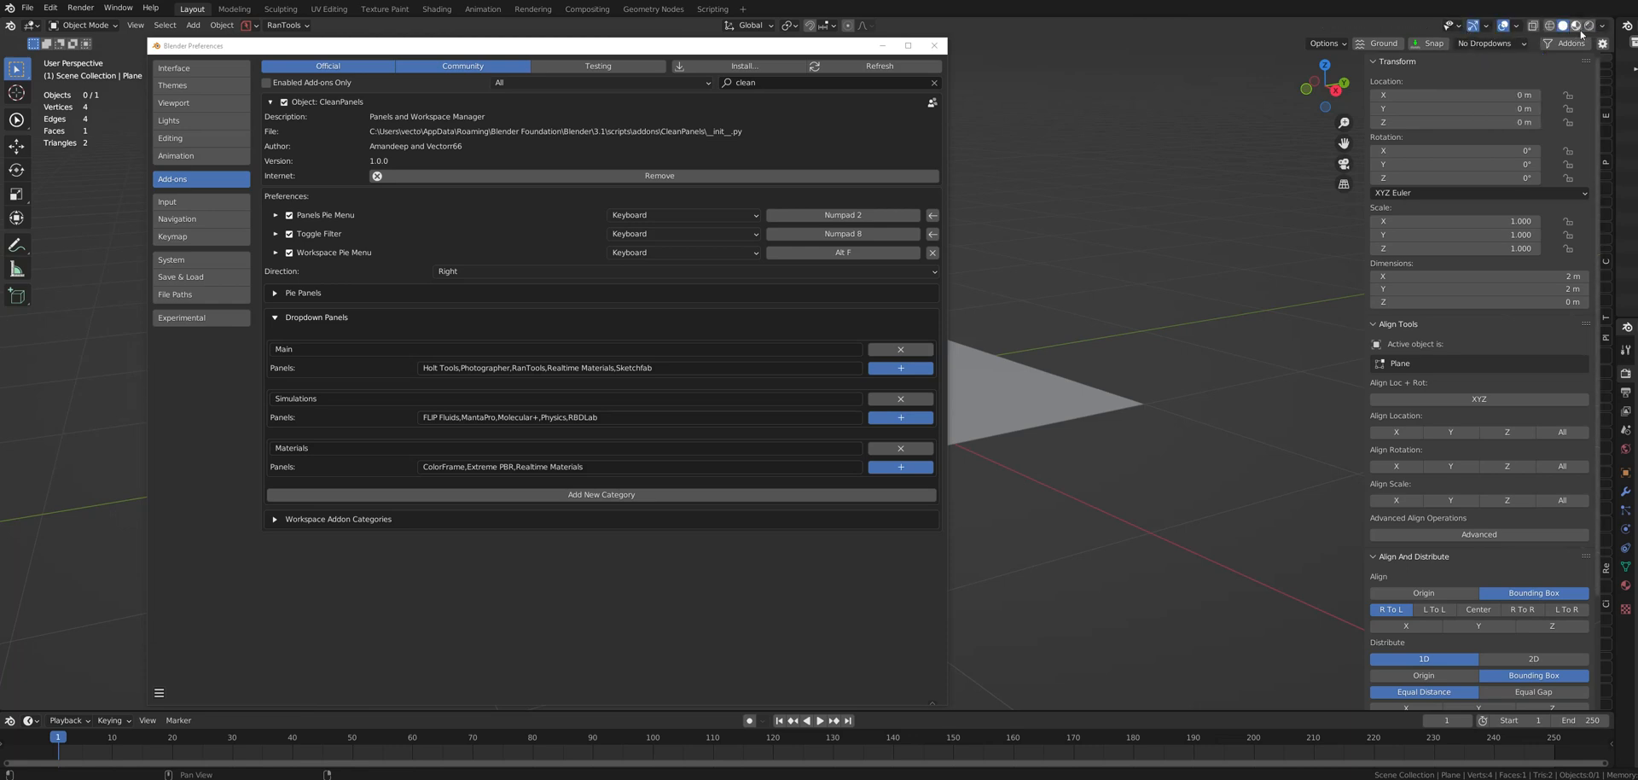
click(1488, 42)
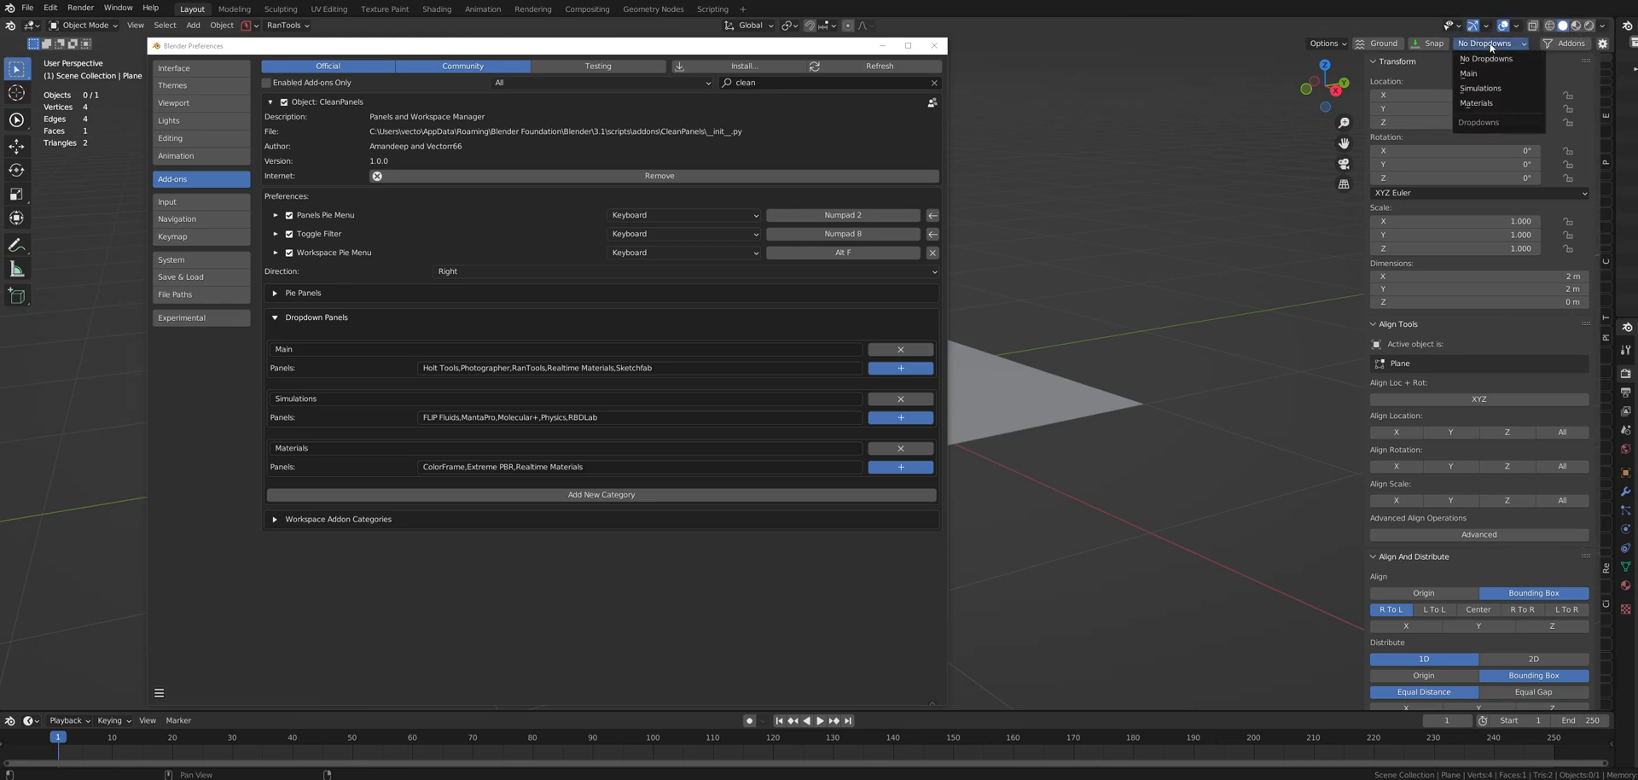
click(1469, 74)
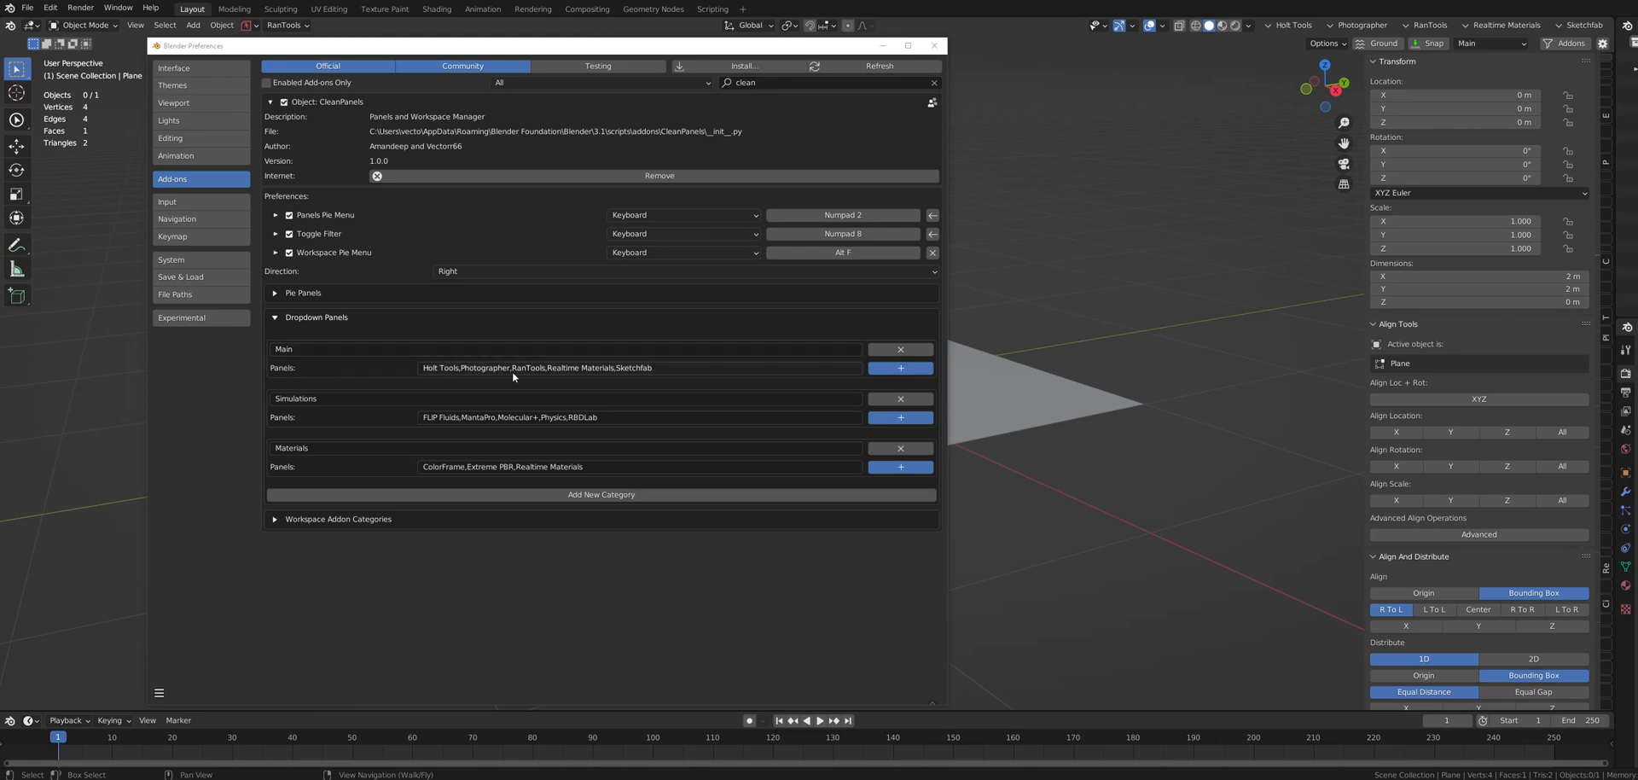
Switch the header dropdowns from Simulations to the Materials category.
click(1492, 43)
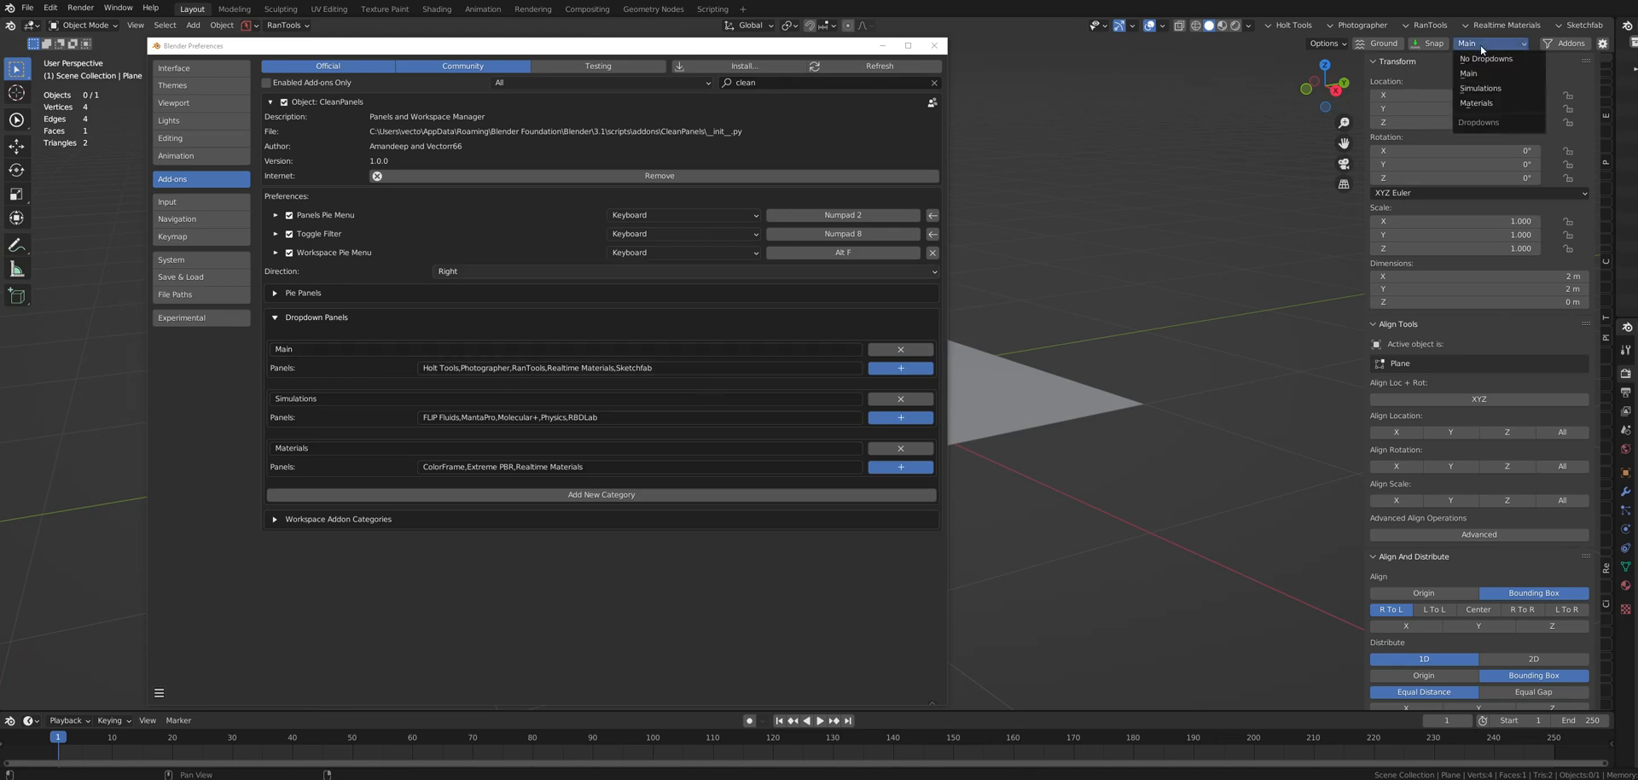
click(1480, 88)
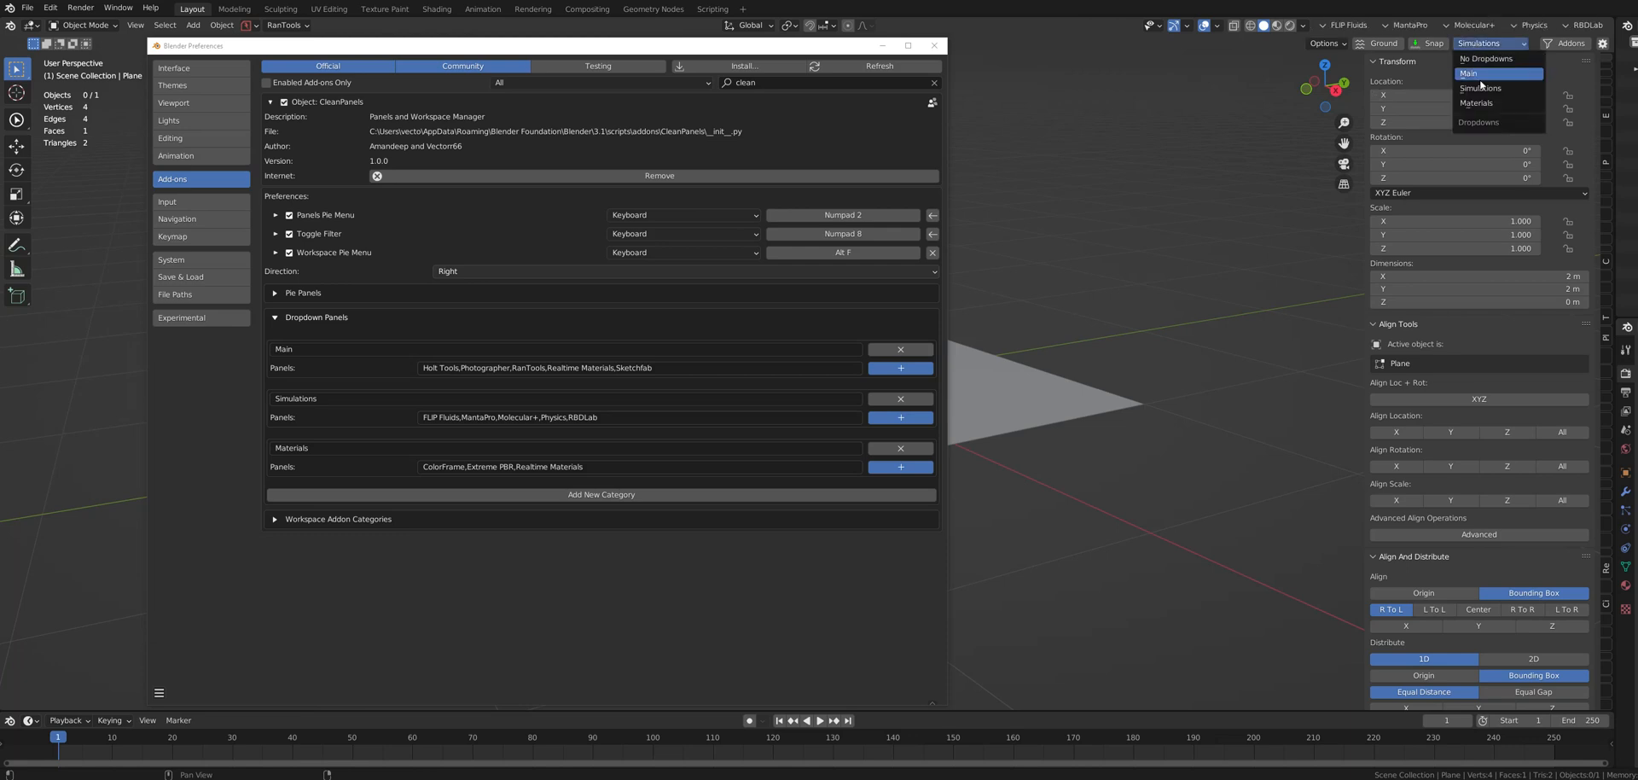
click(1474, 103)
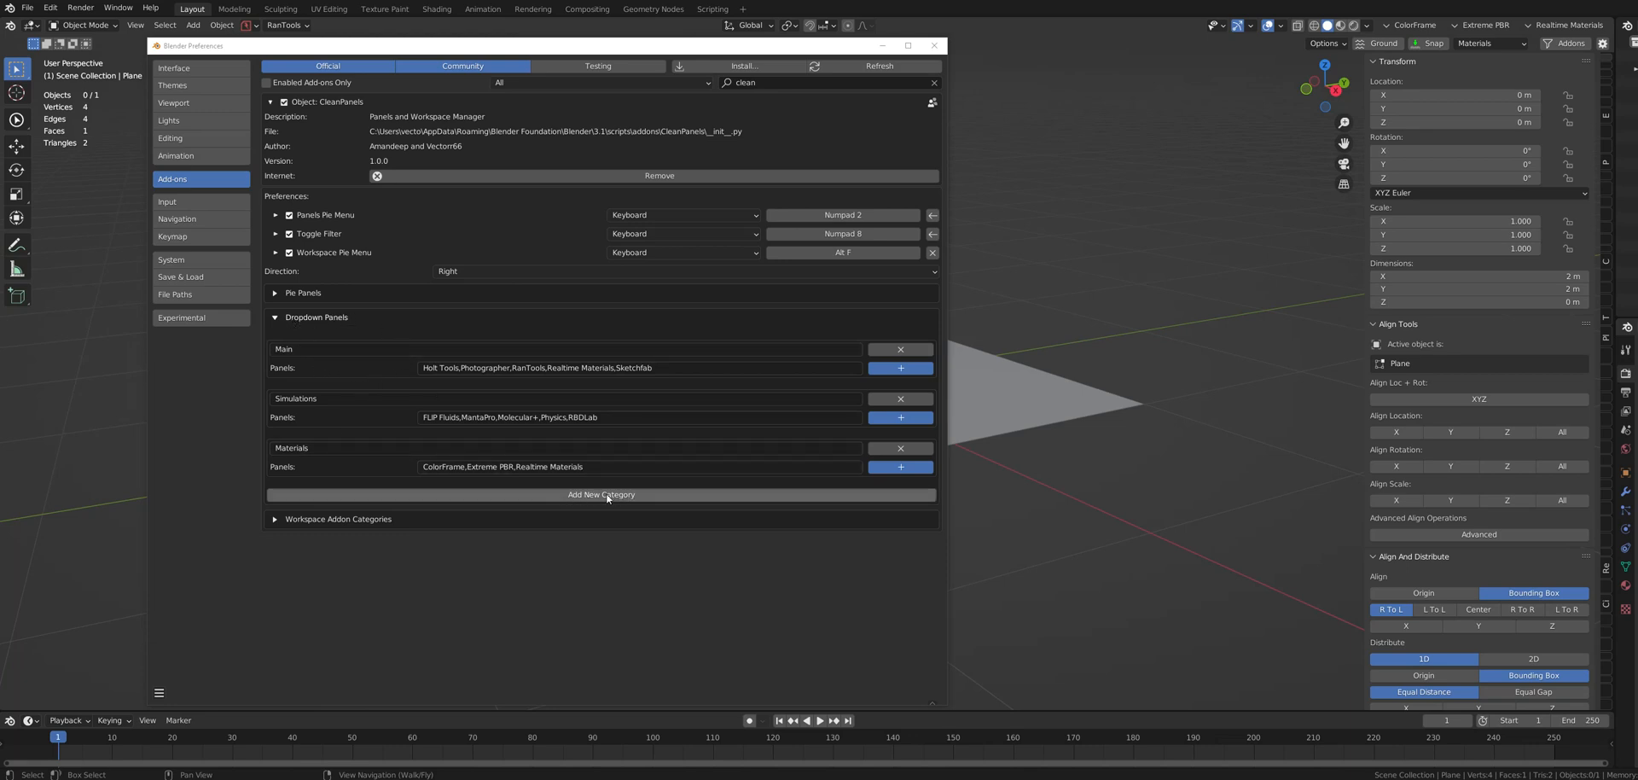
Create a new CleanPanels dropdown category named 'Landscapes'.
click(600, 494)
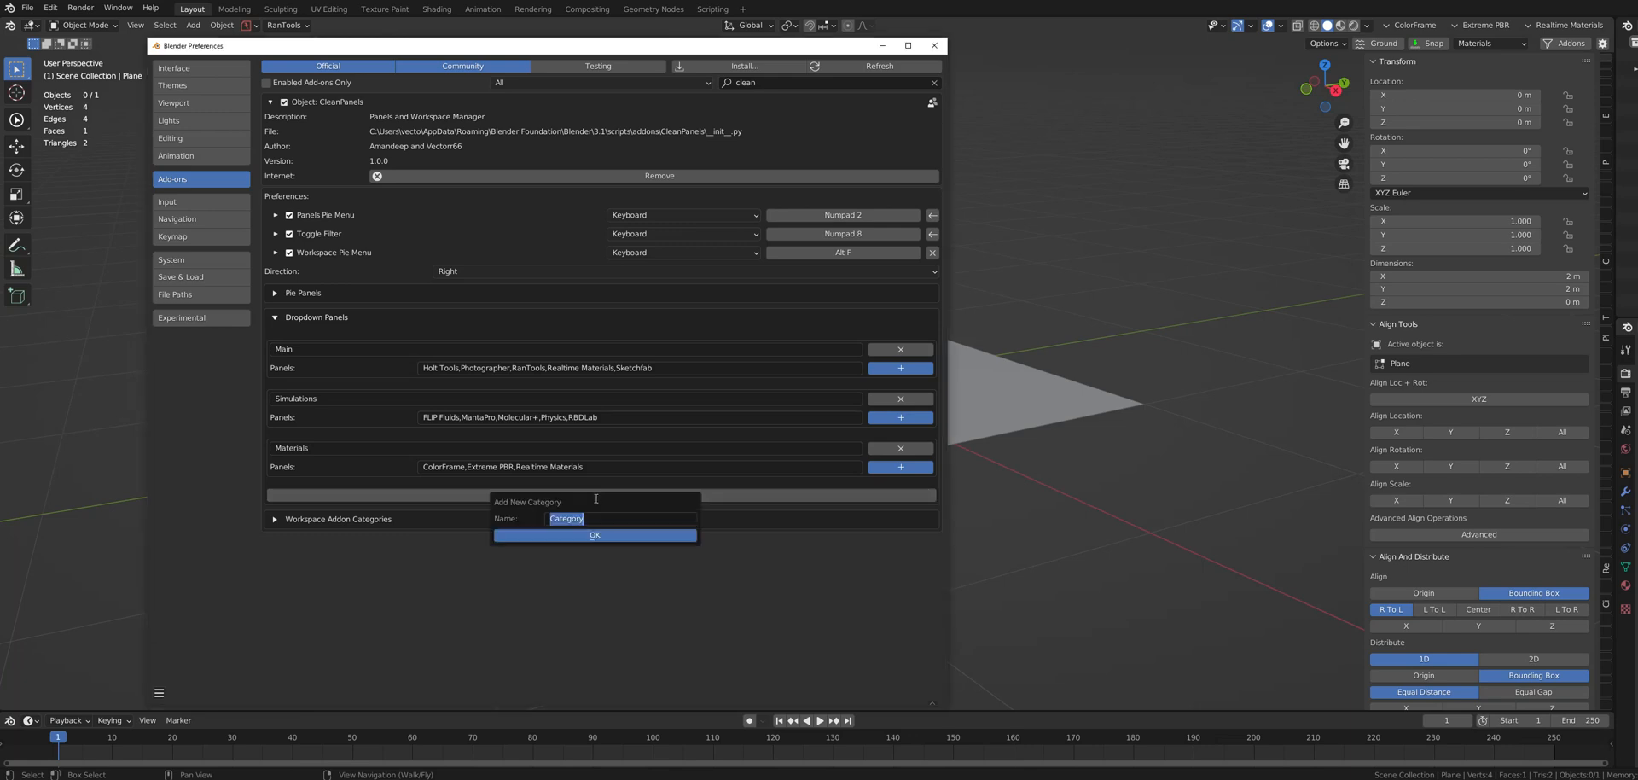
text(Landscapes)
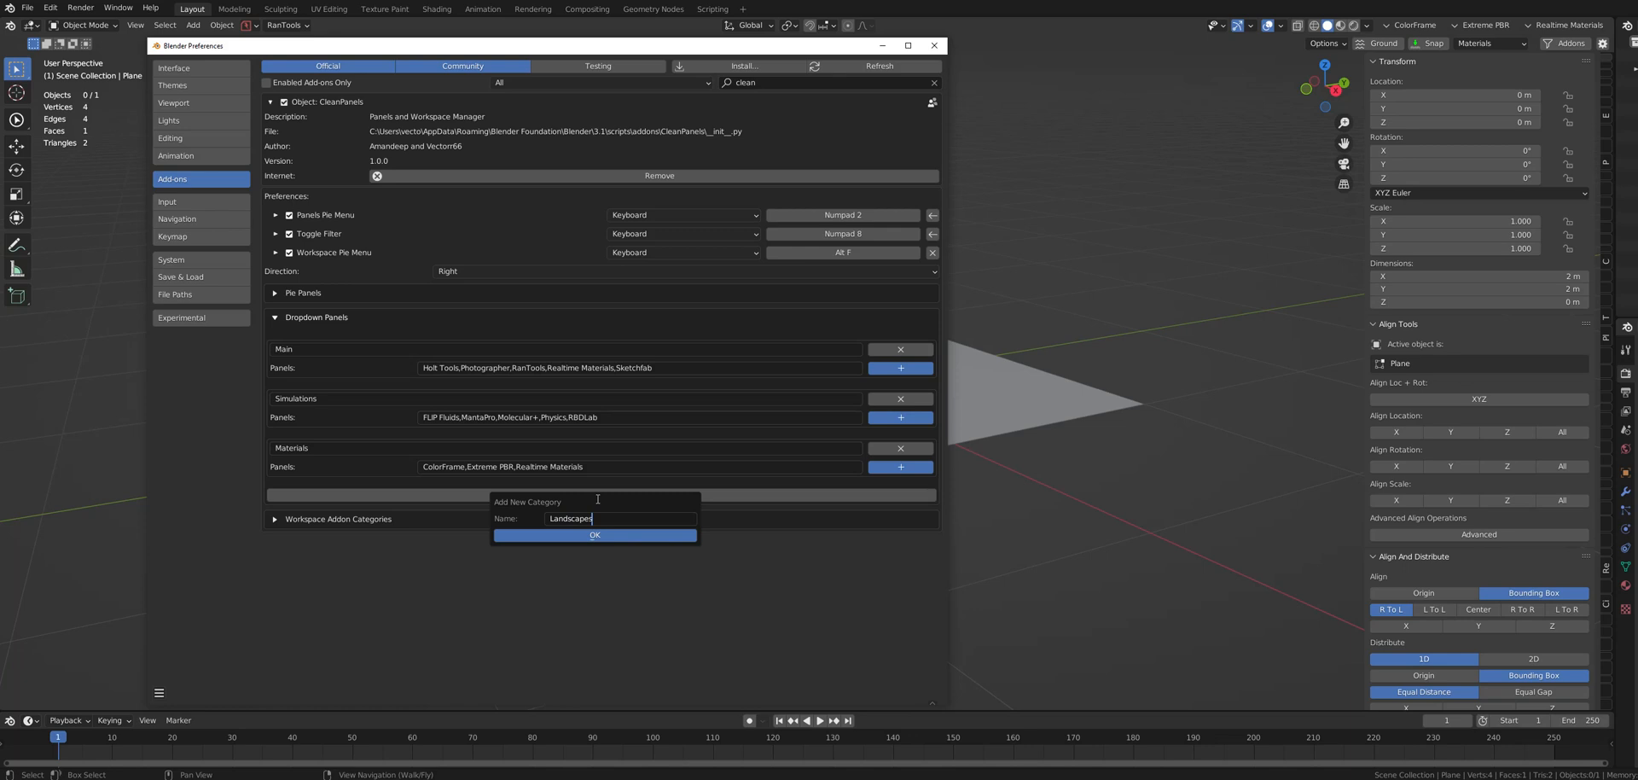
click(593, 534)
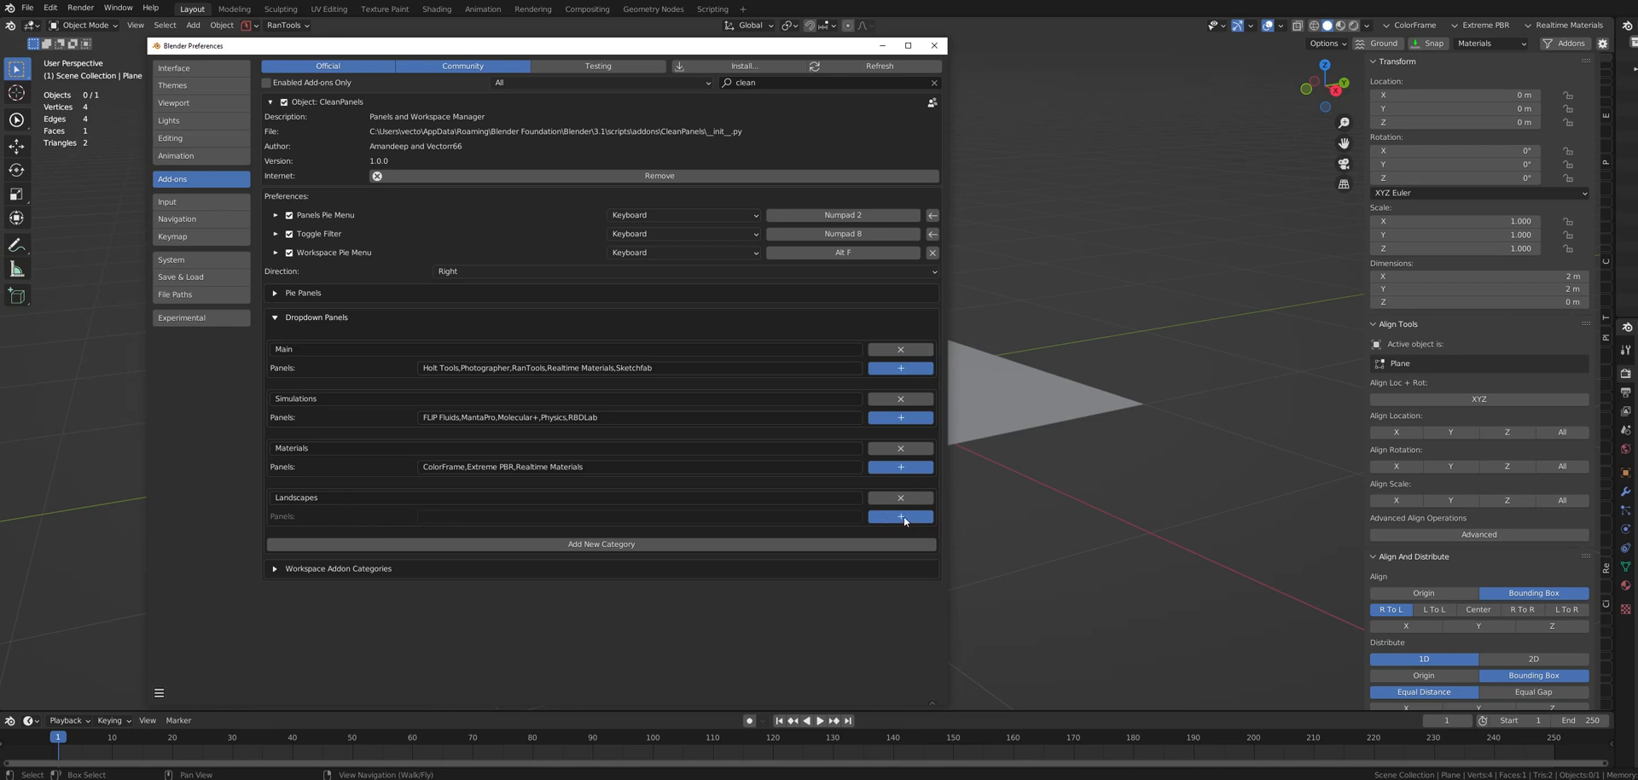
mouse_move(904, 523)
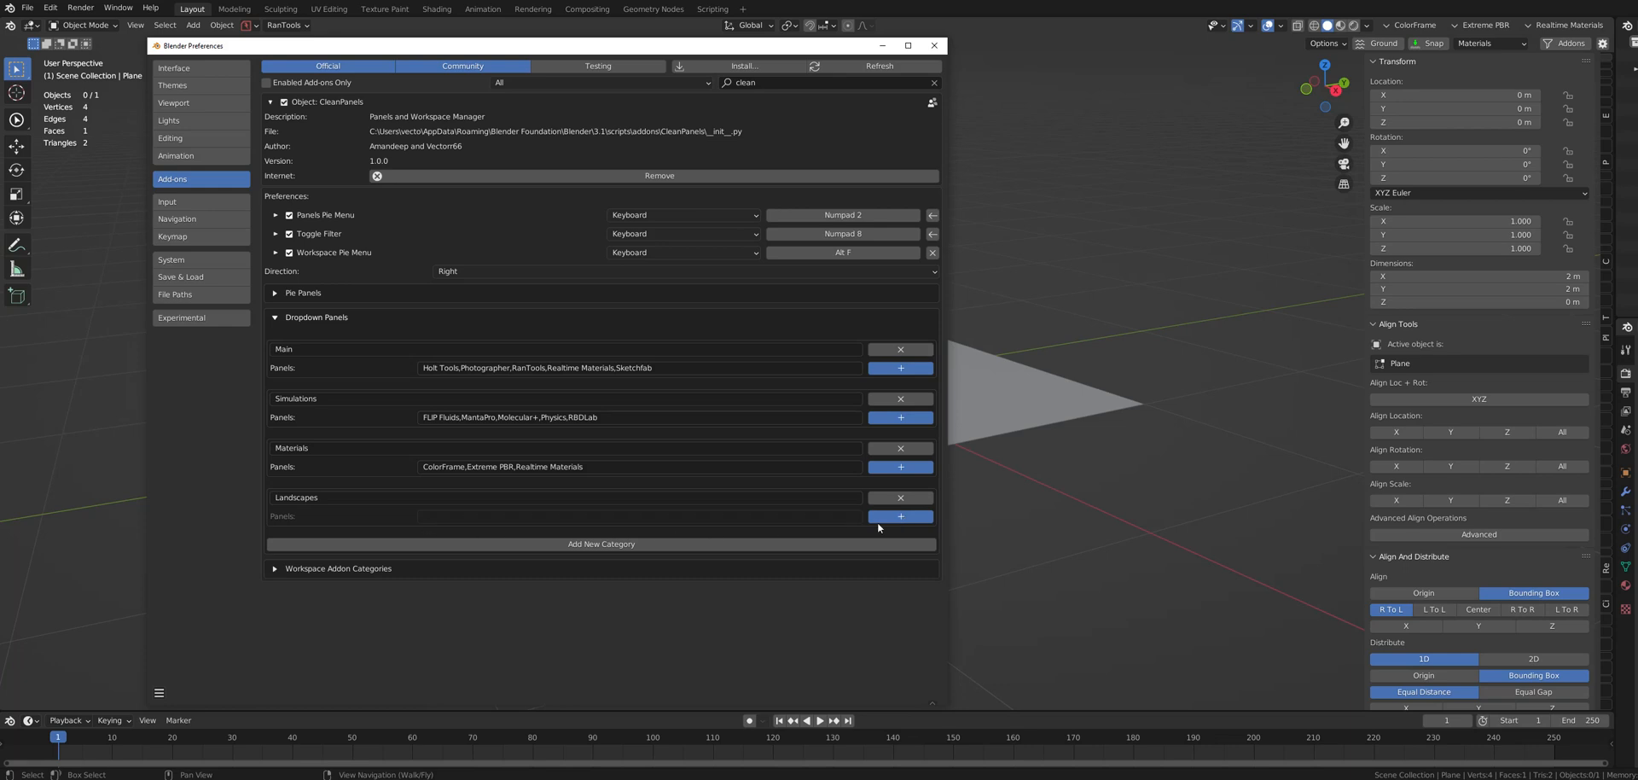
mouse_move(351, 527)
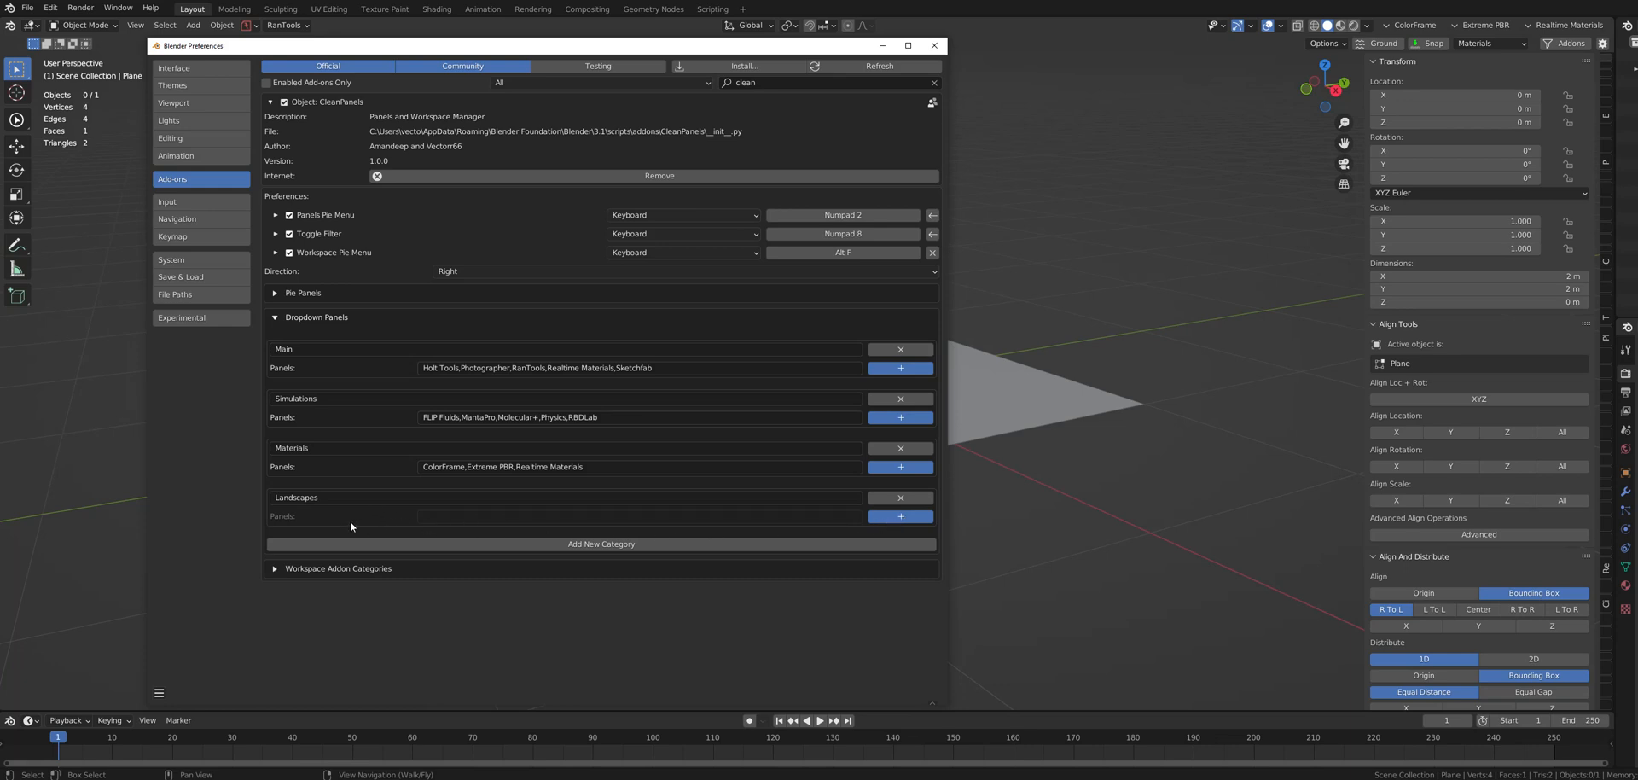
mouse_move(830, 530)
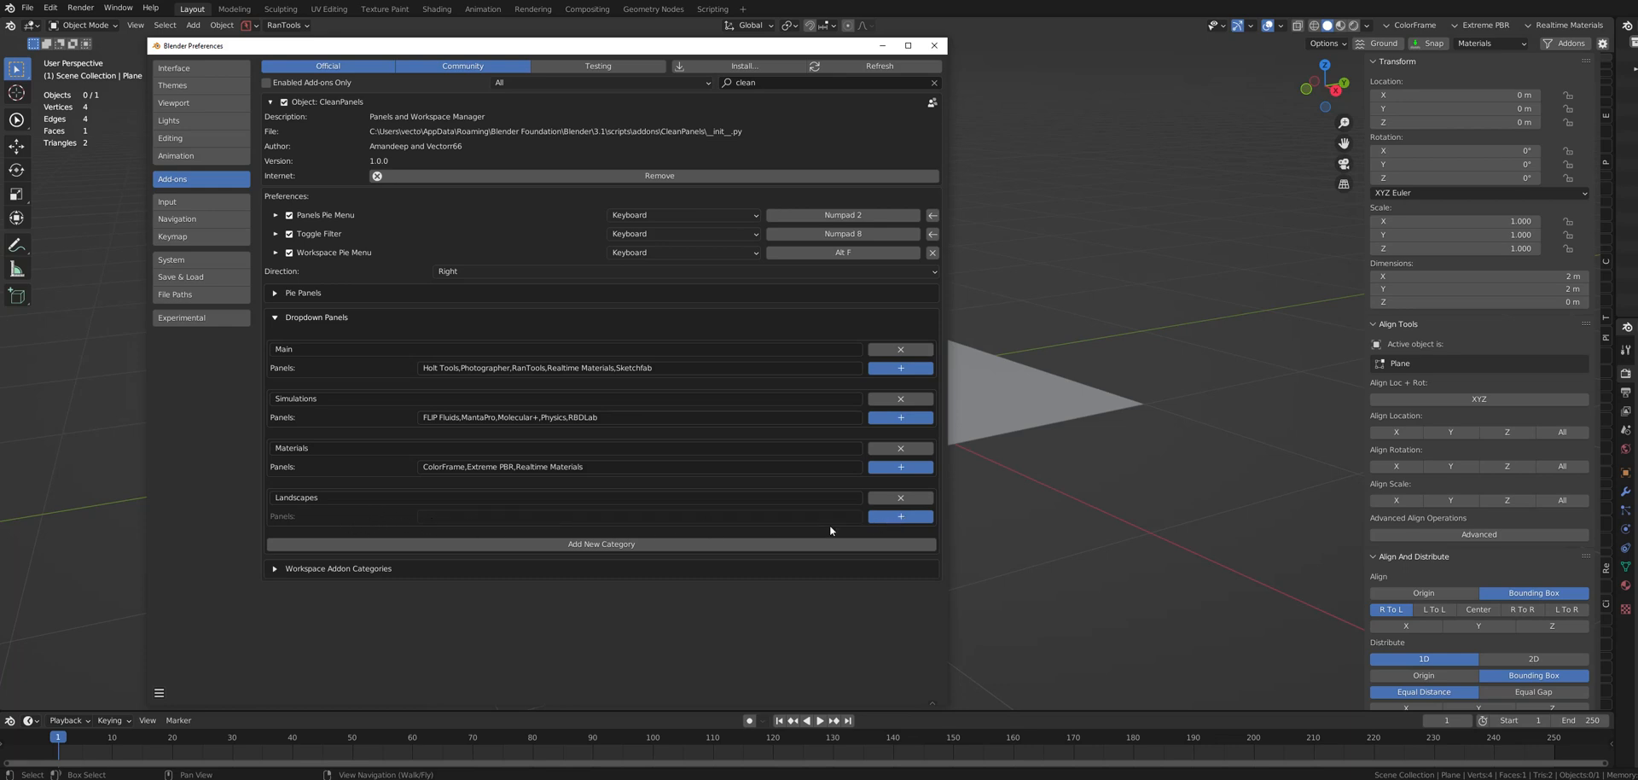
mouse_move(887, 520)
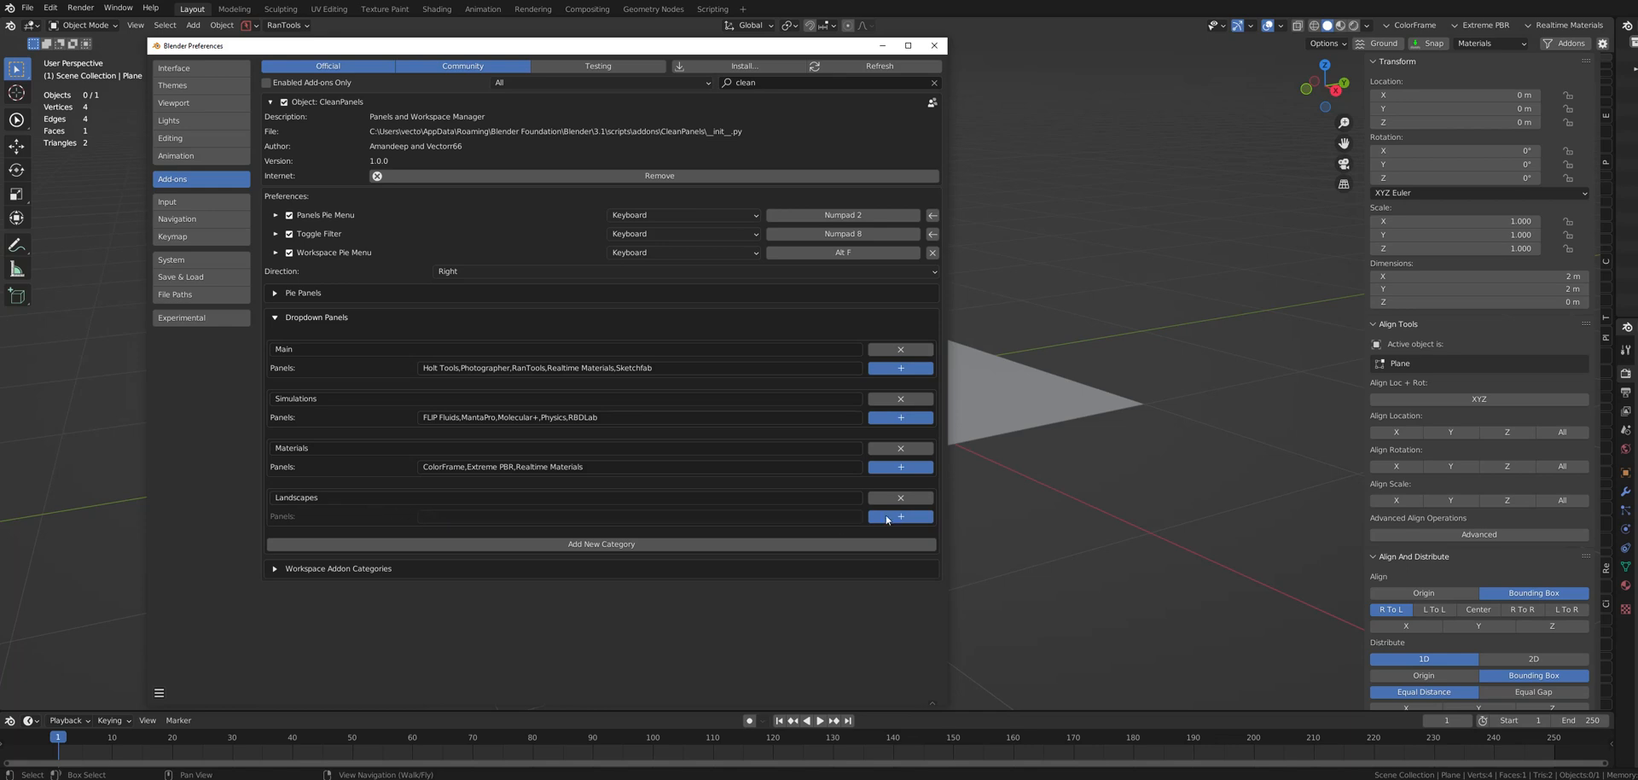
Add Alpha Trees, BagaPie and Forestation to the Landscapes category.
click(899, 516)
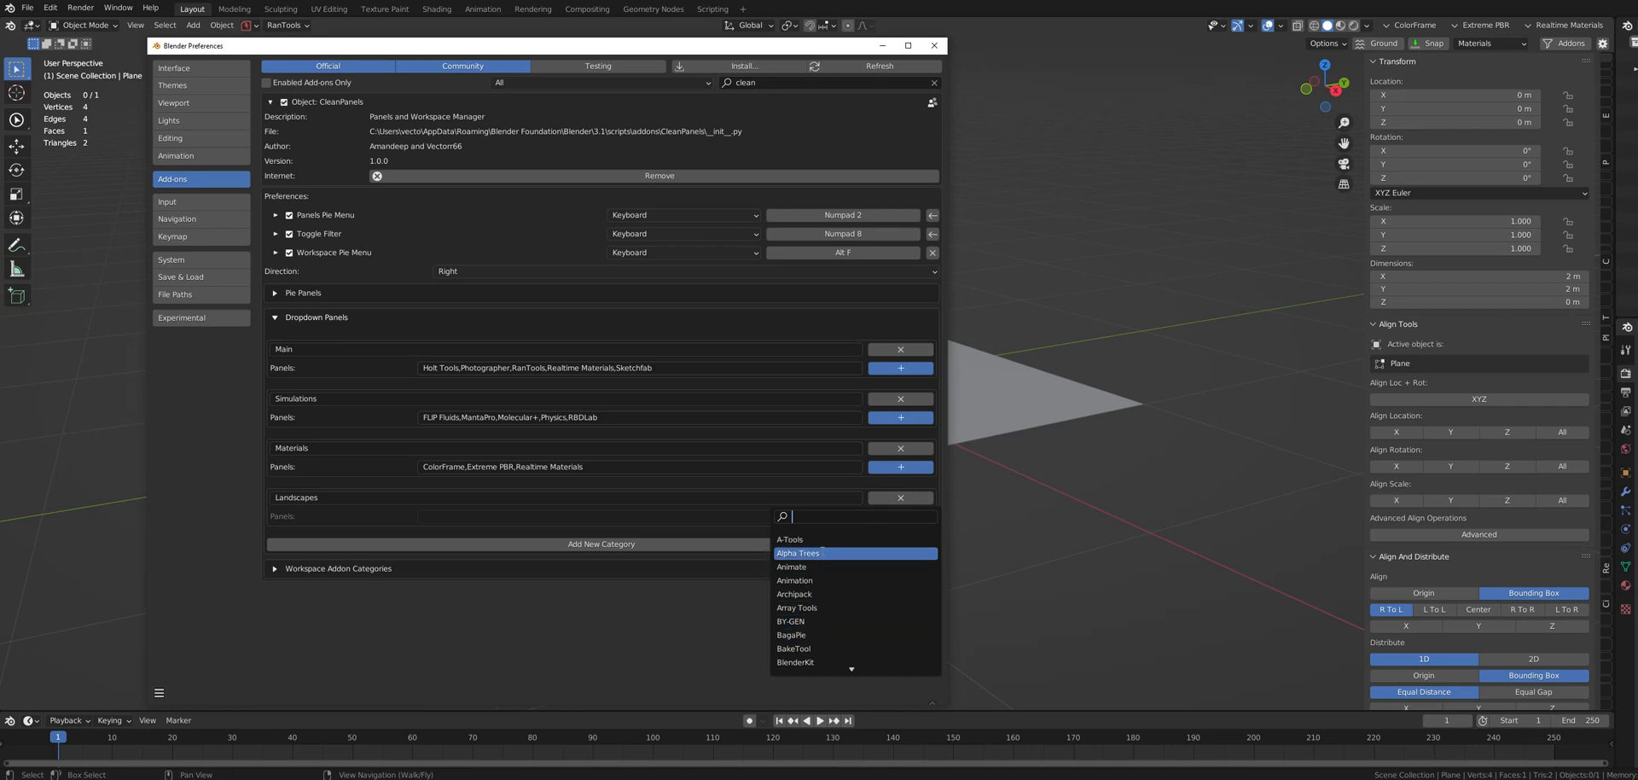
click(797, 553)
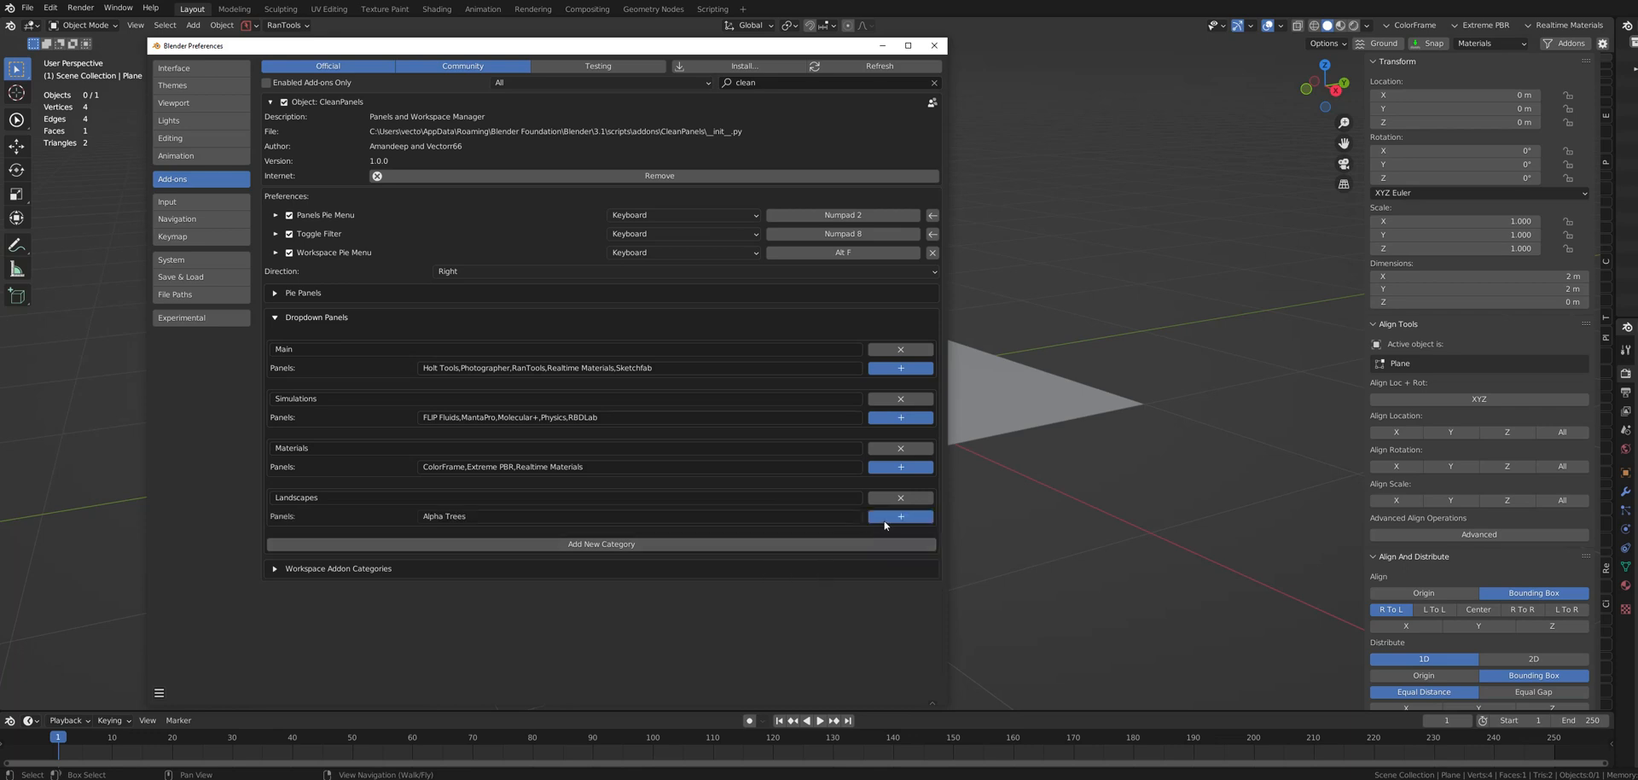
click(898, 515)
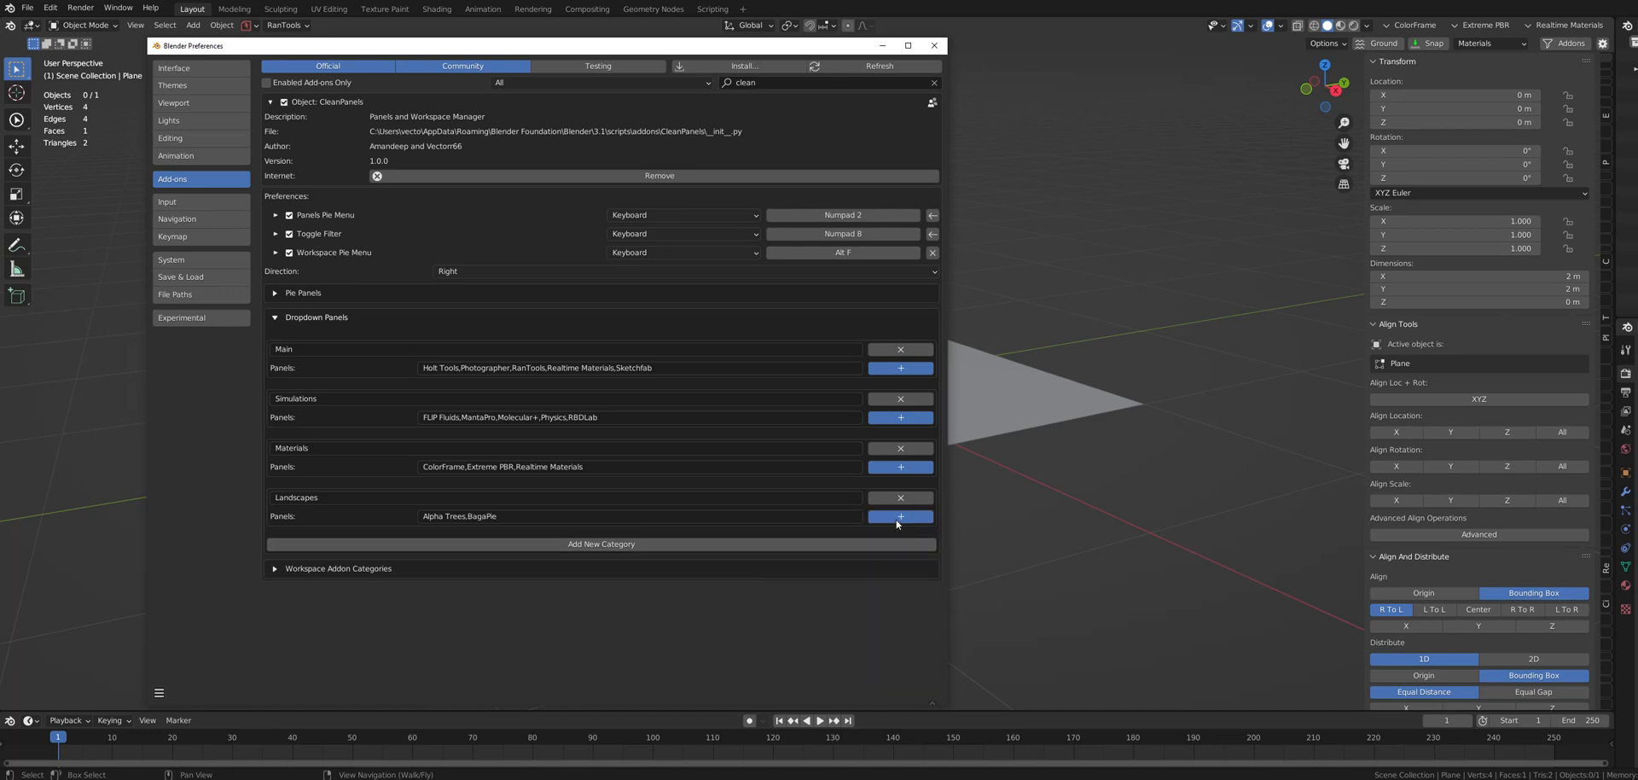
click(899, 516)
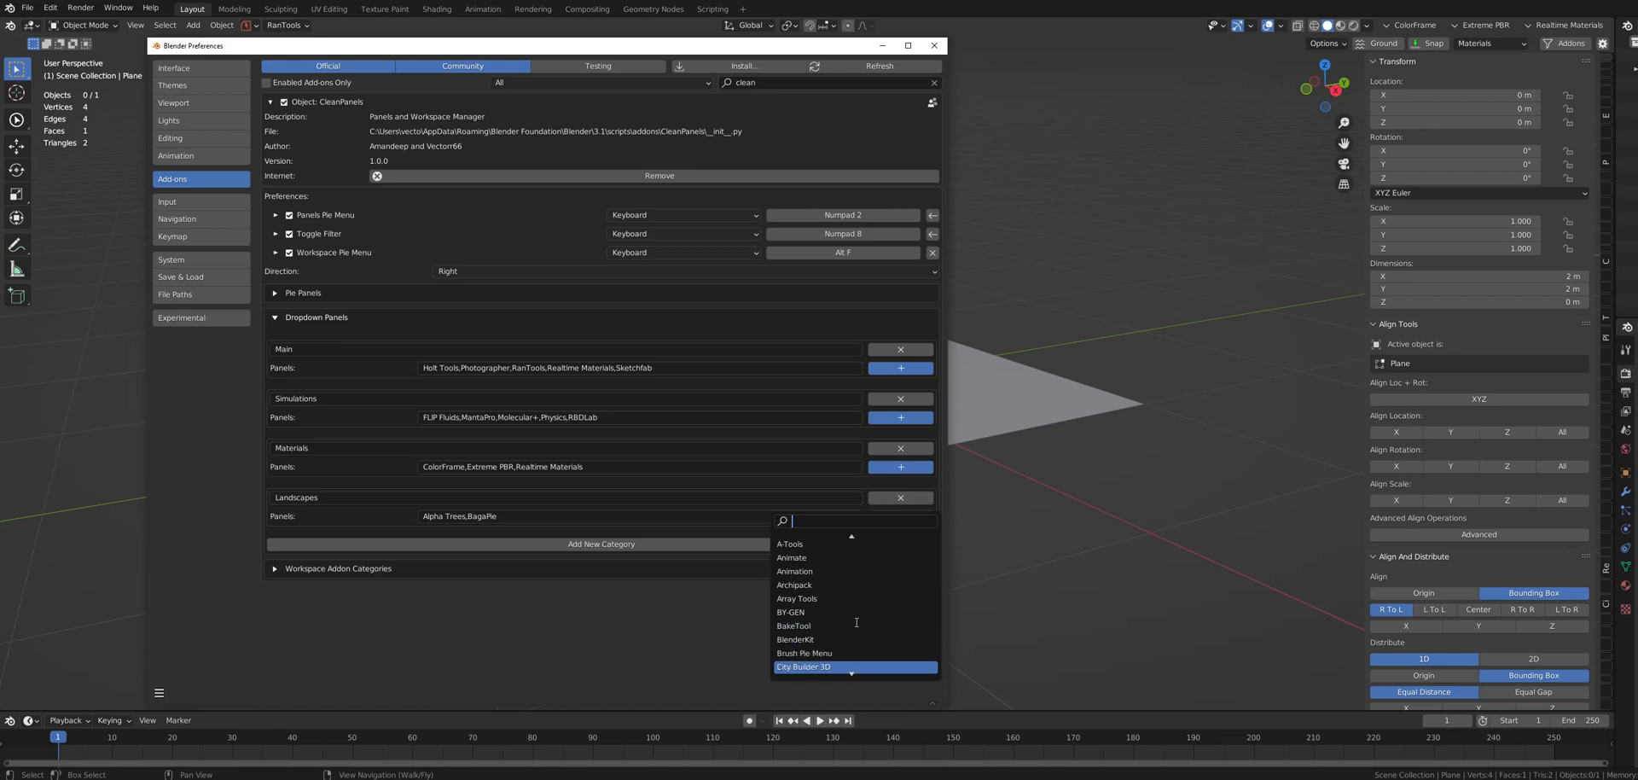
scroll(down, 3)
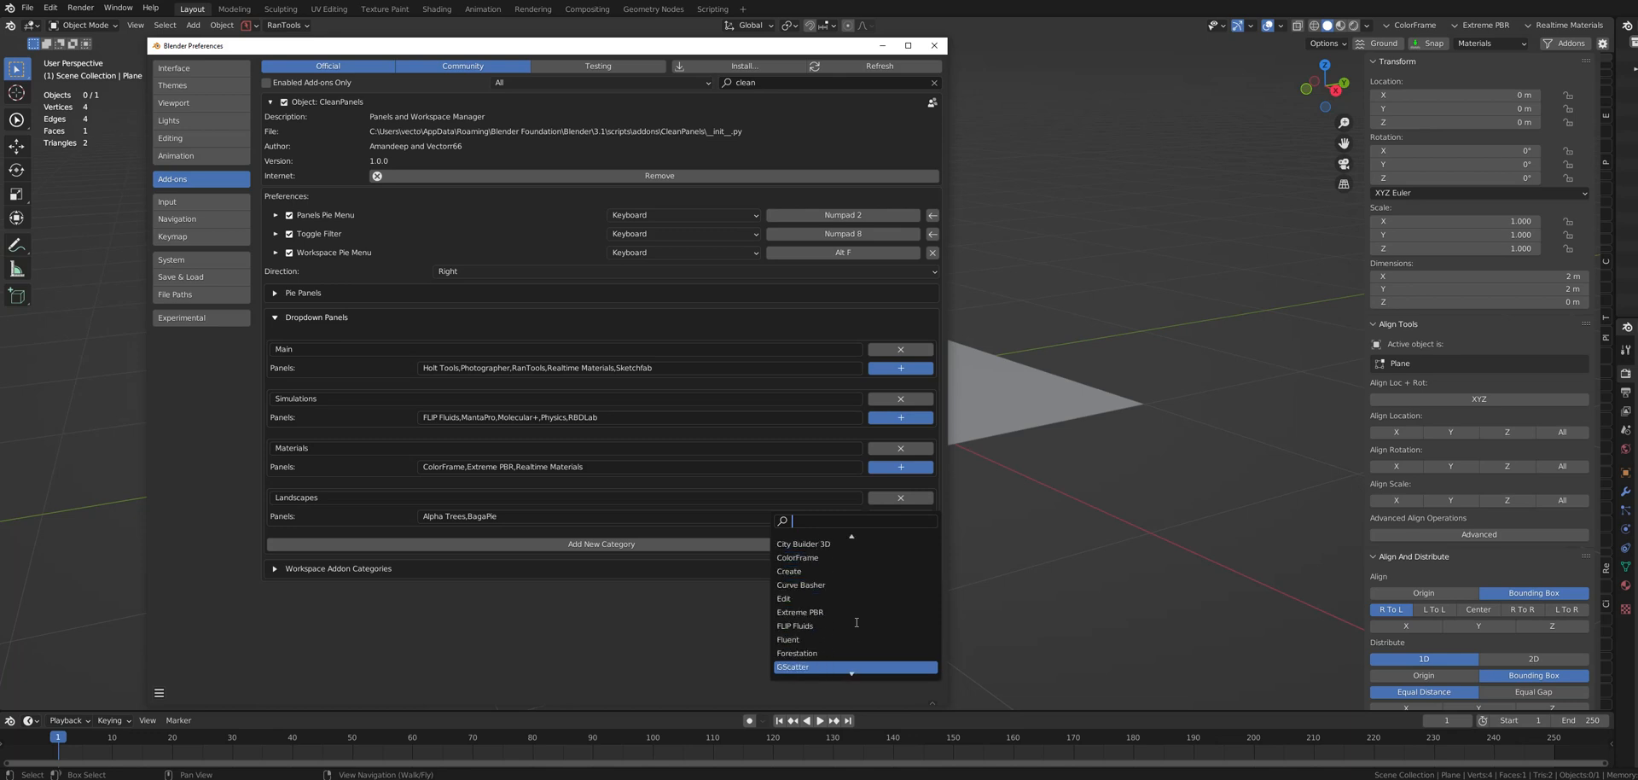
click(796, 653)
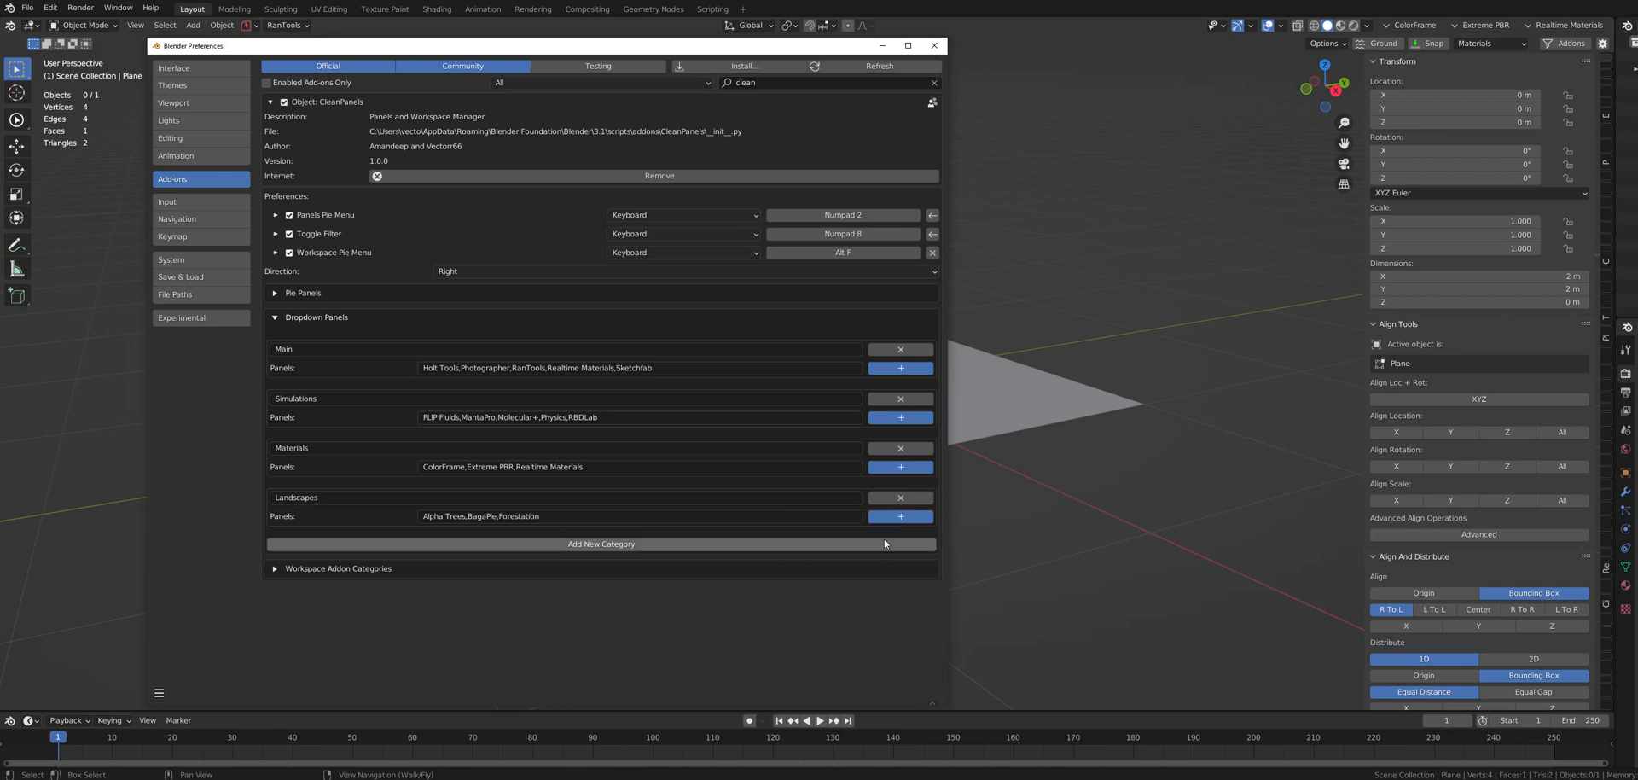
Add GScatter, True-VFX and Scatter5 to Landscapes, then close Preferences.
click(899, 516)
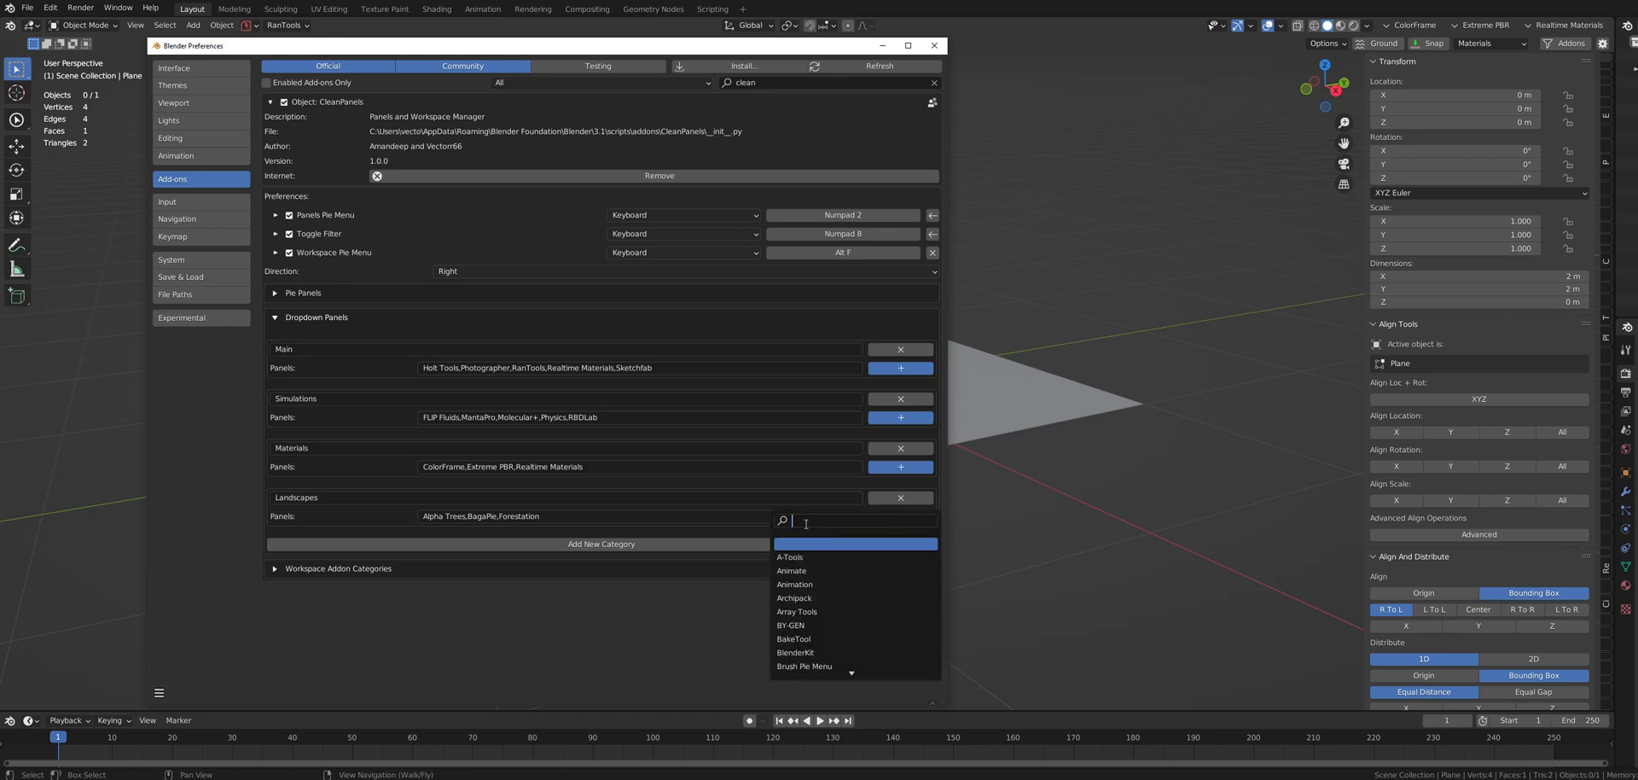
text(gs)
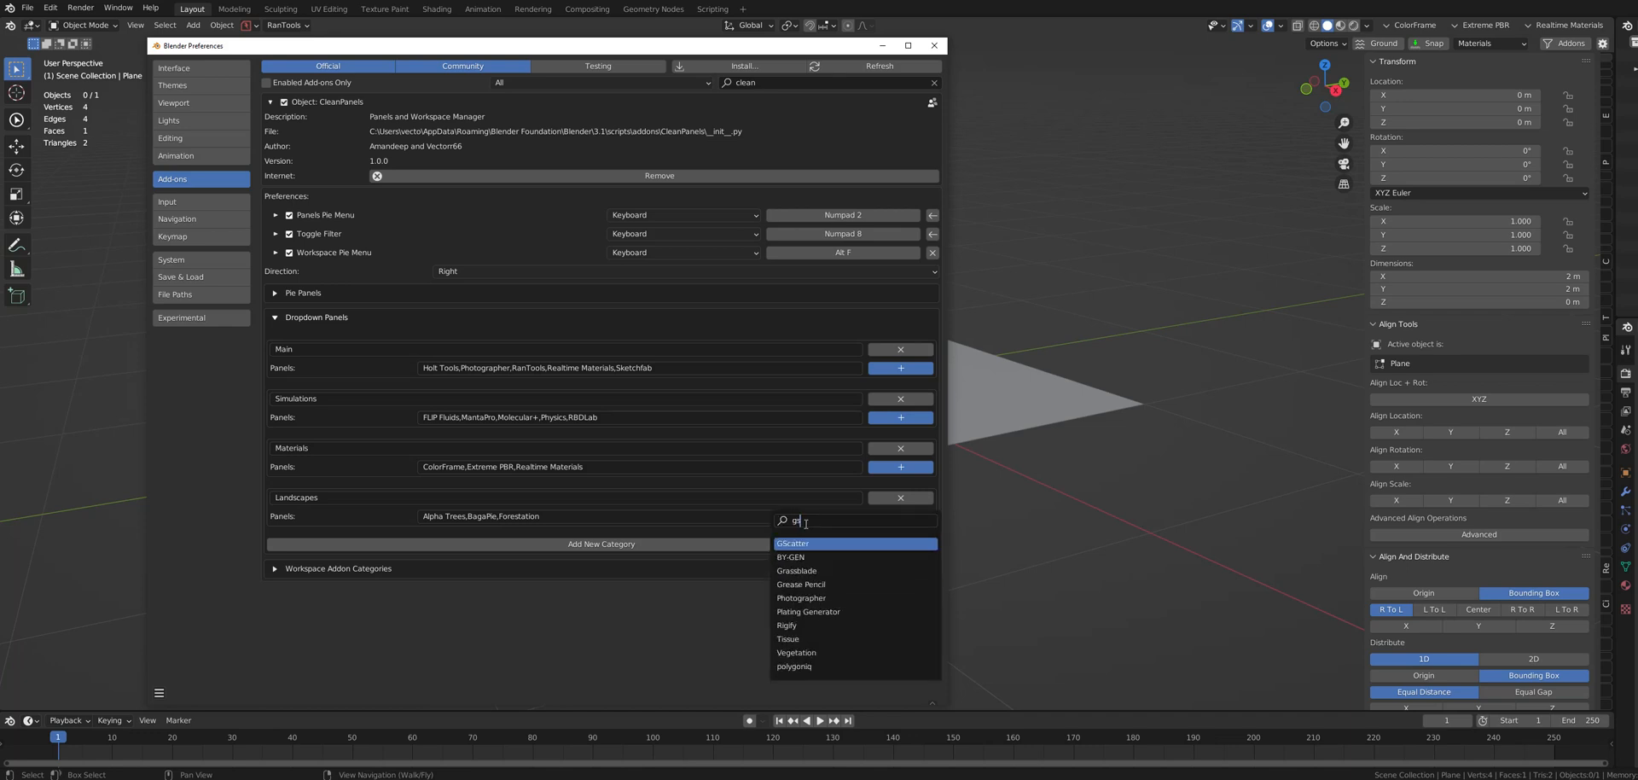
click(791, 543)
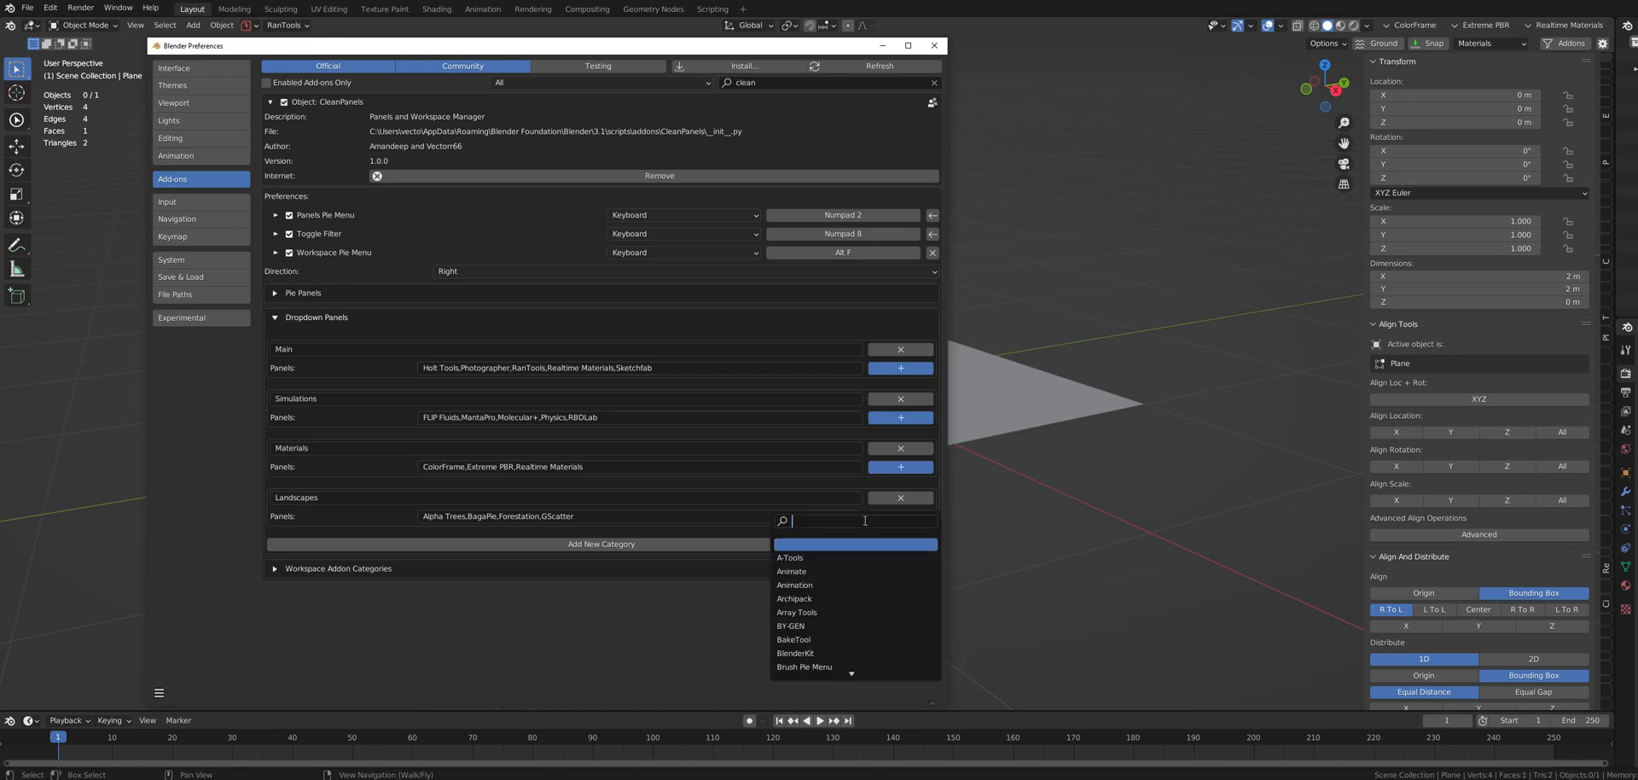
text(tru)
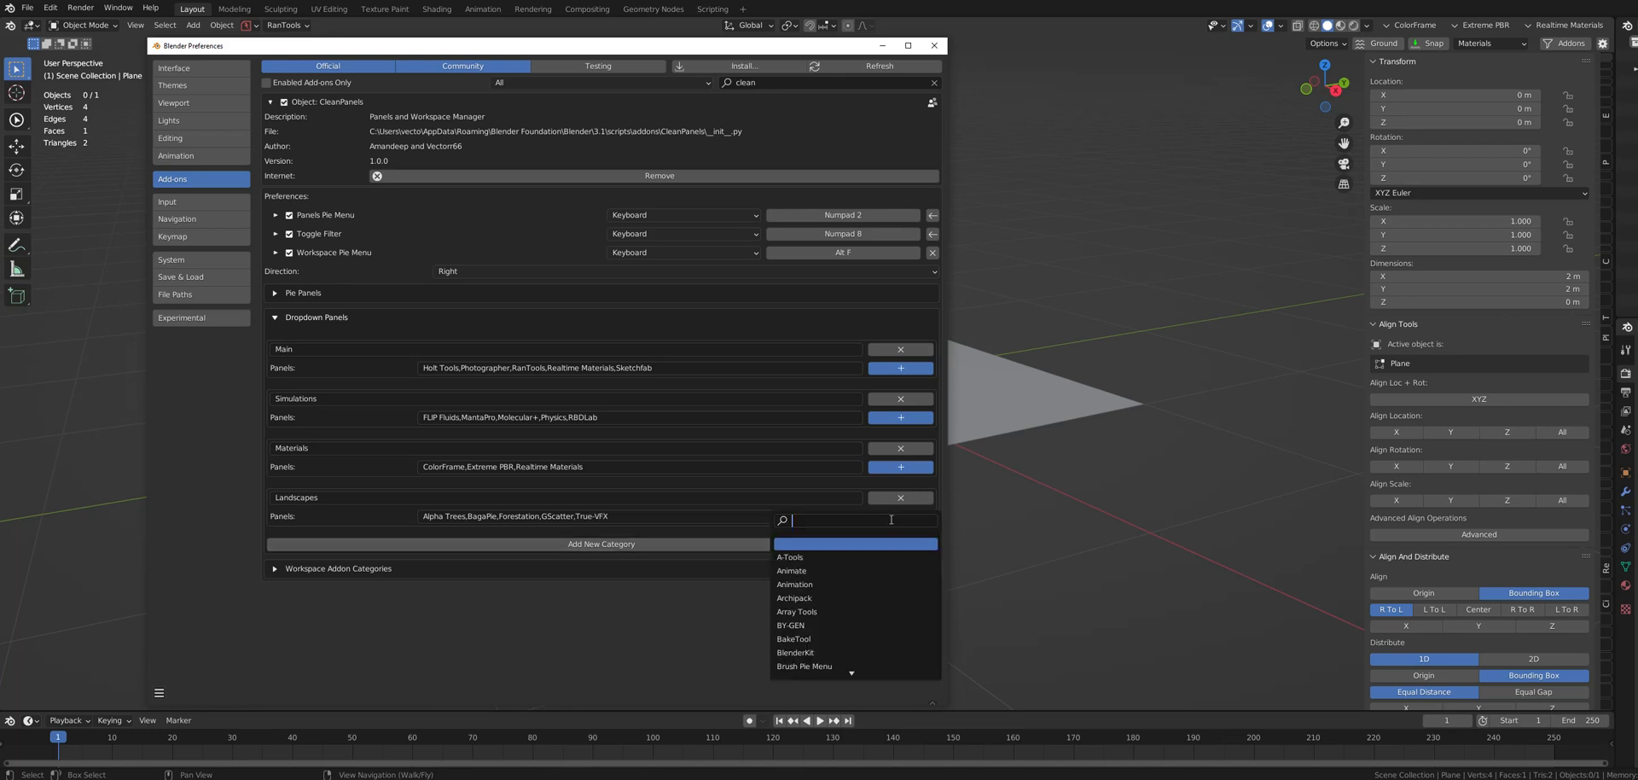
text(scatt)
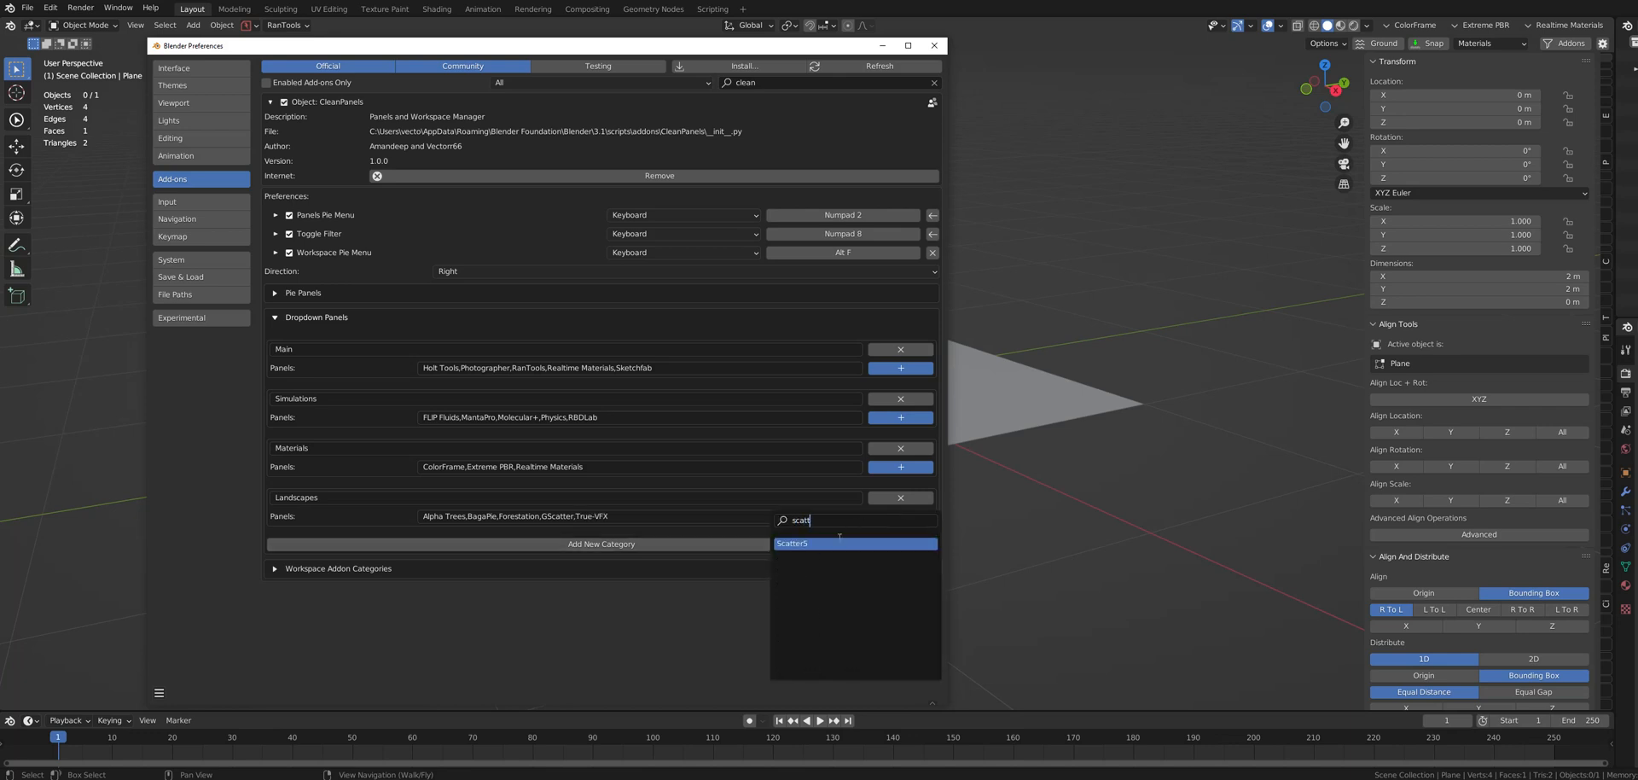
click(792, 543)
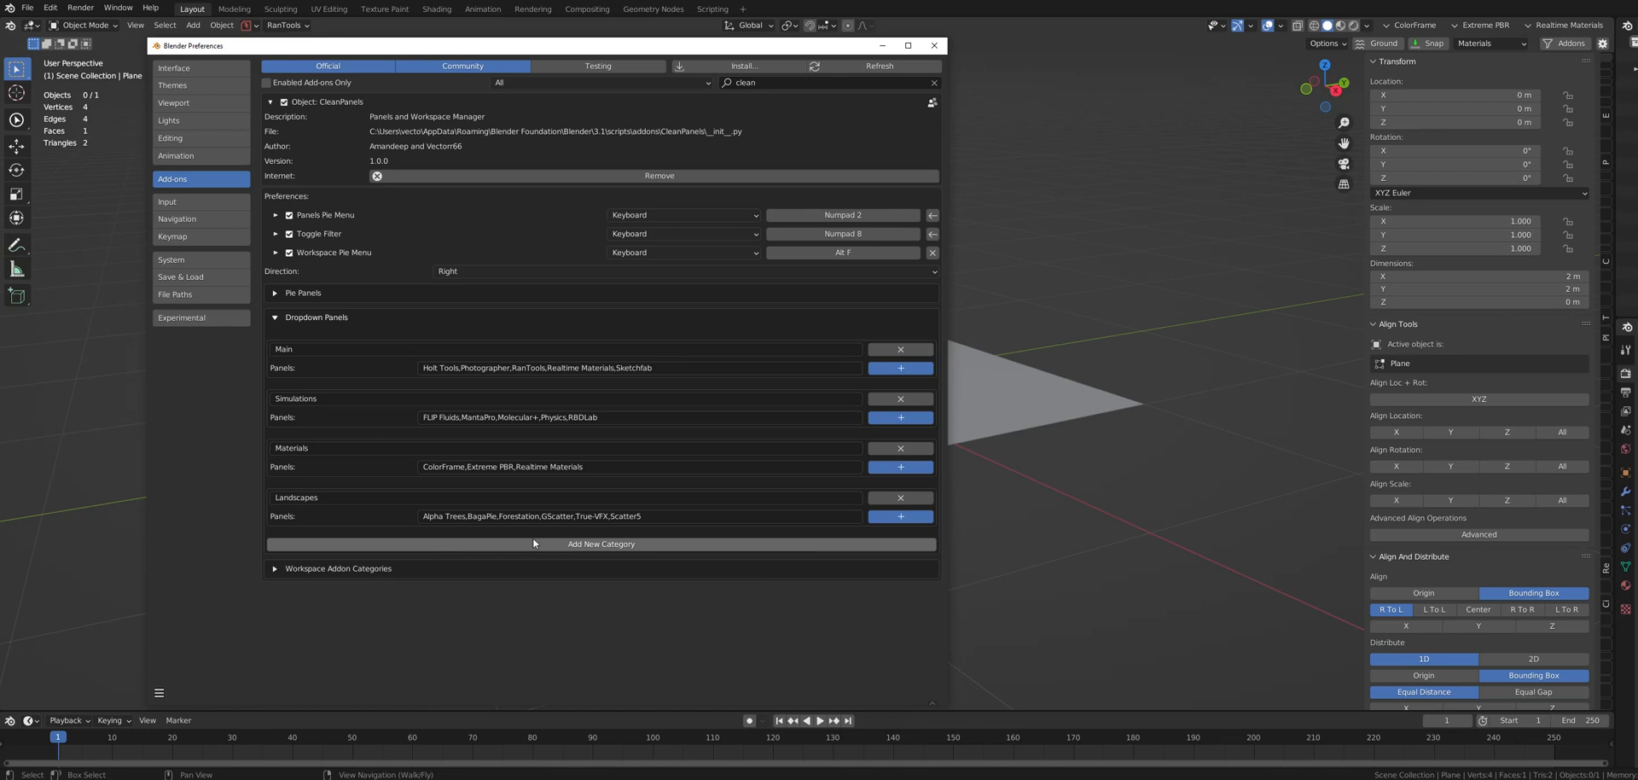
click(930, 45)
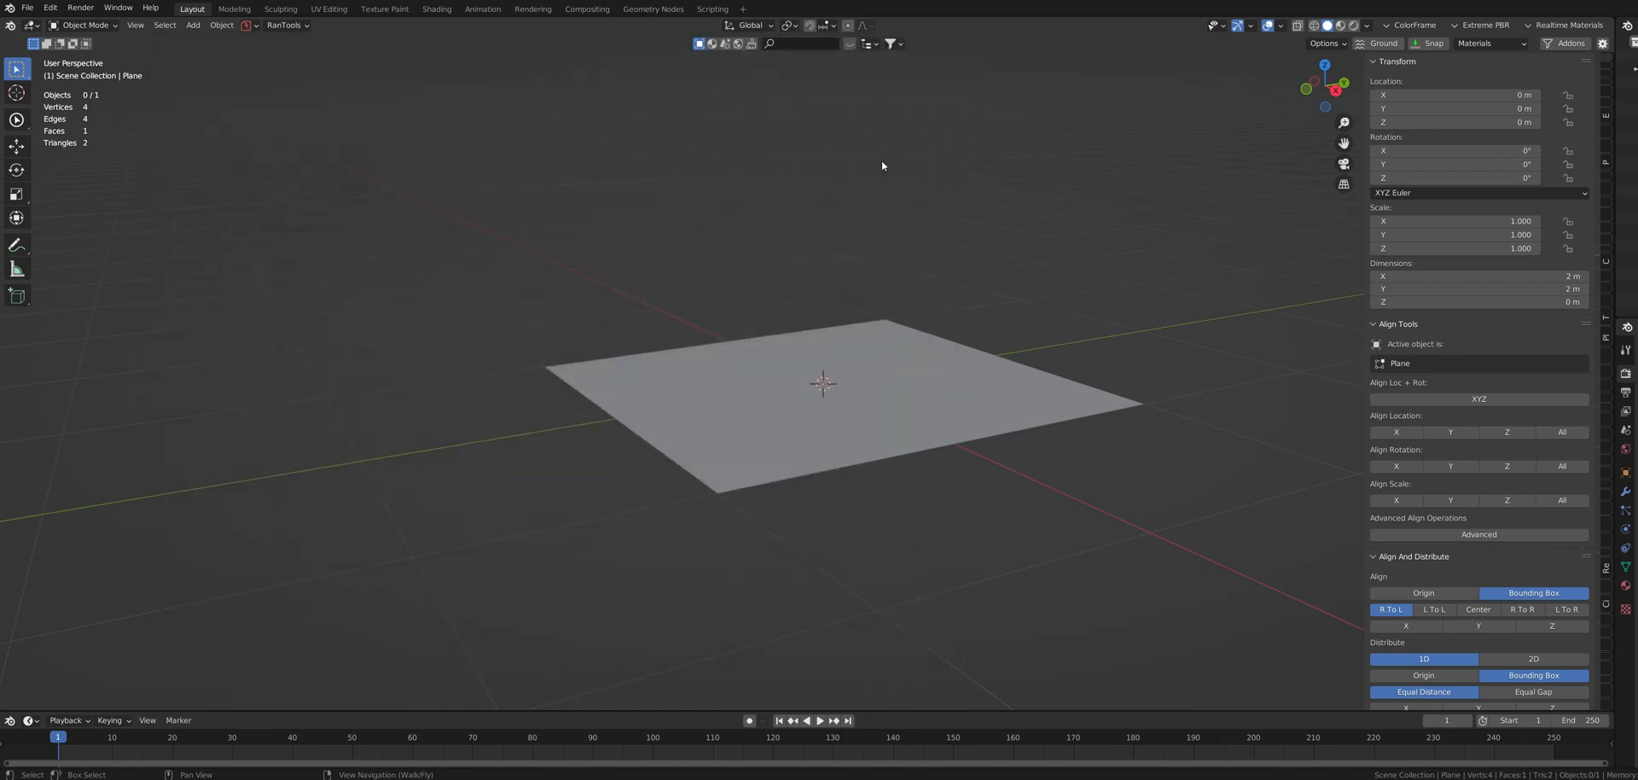
Select Landscapes in the viewport header's CleanPanels category dropdown.
click(1488, 42)
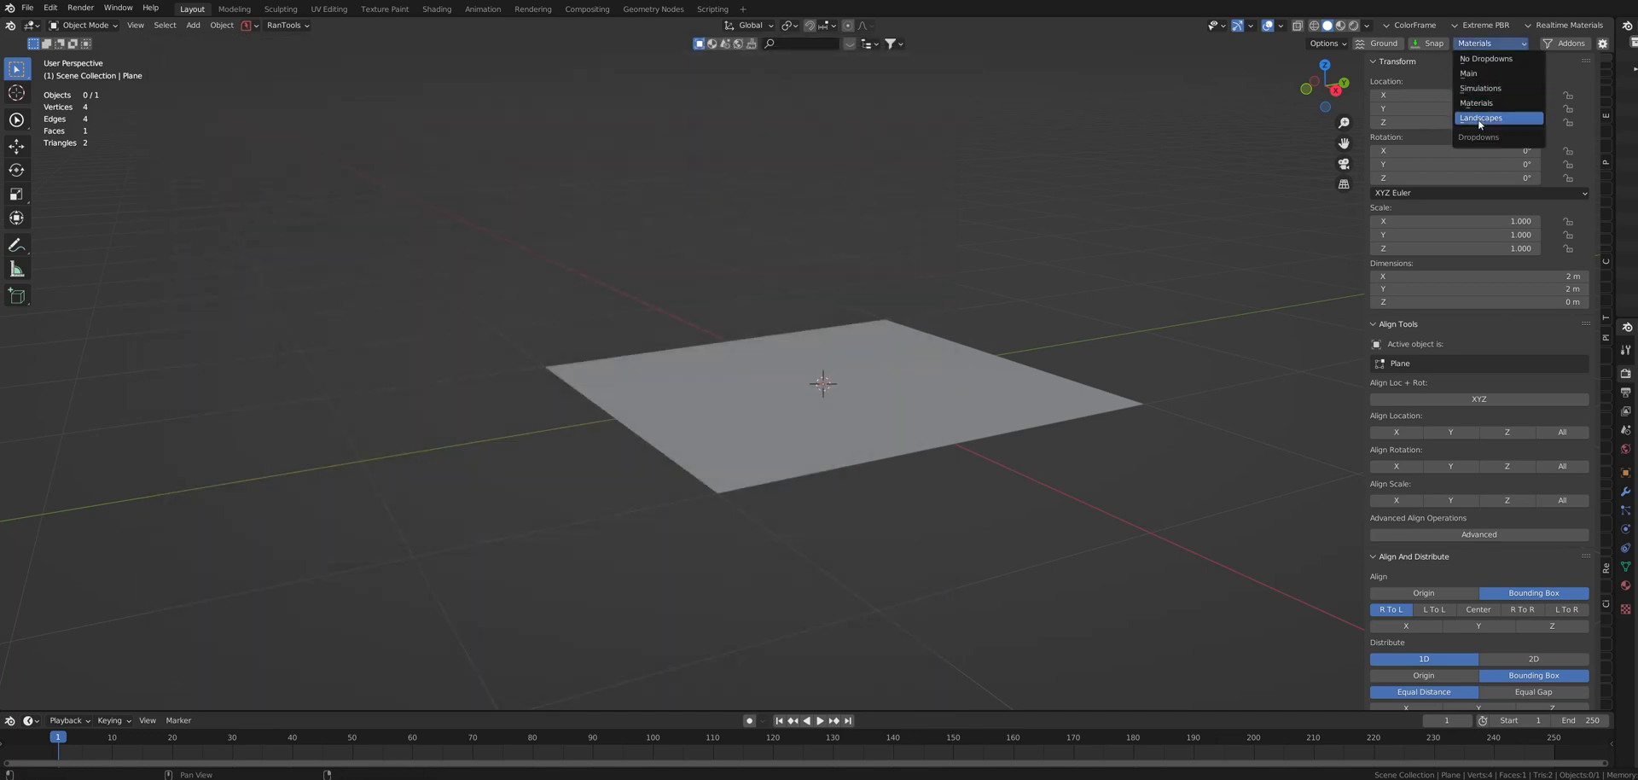
click(1478, 117)
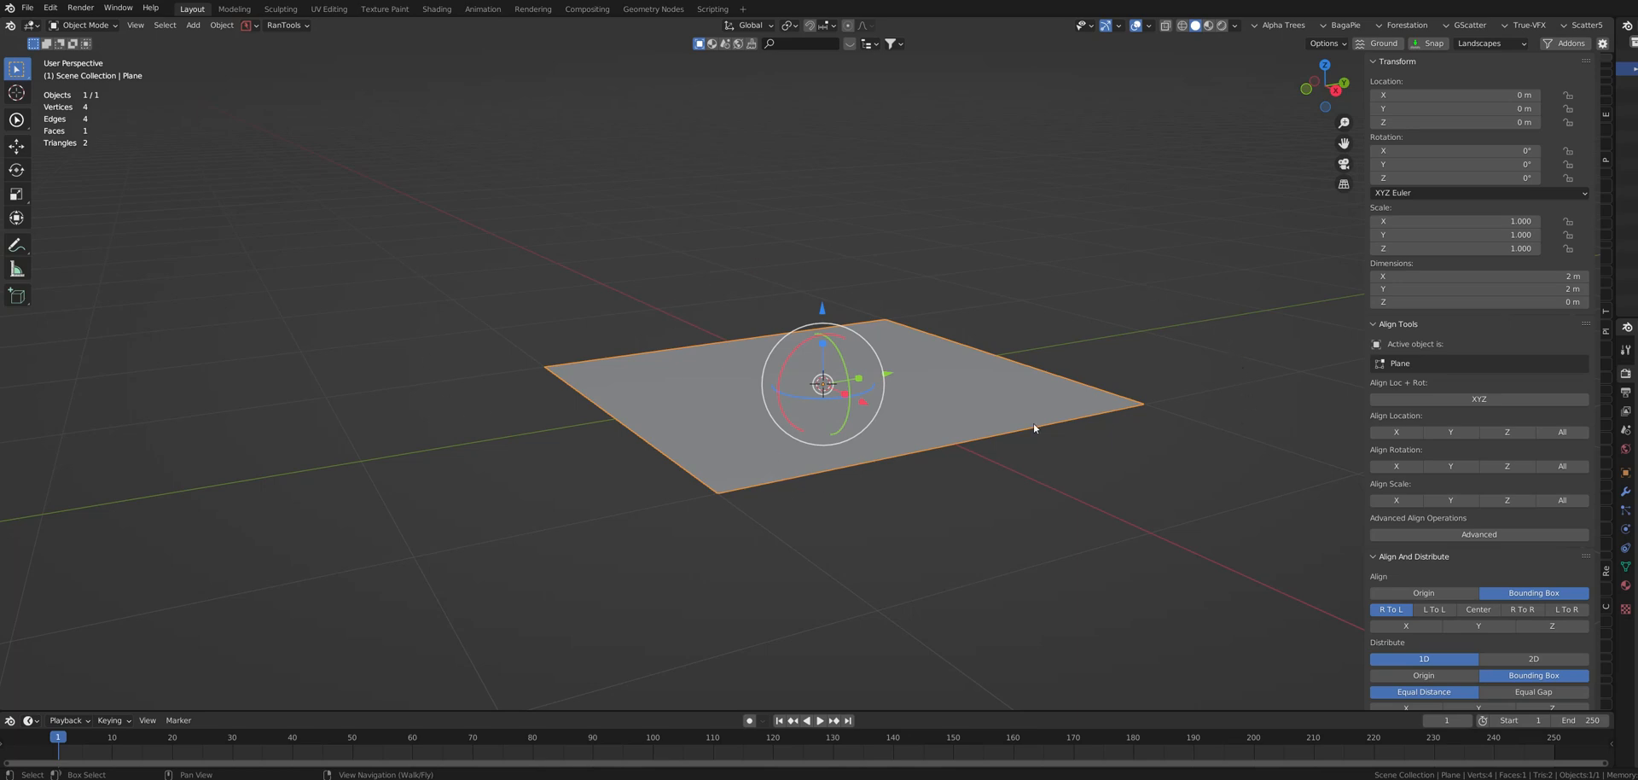
mouse_move(1077, 510)
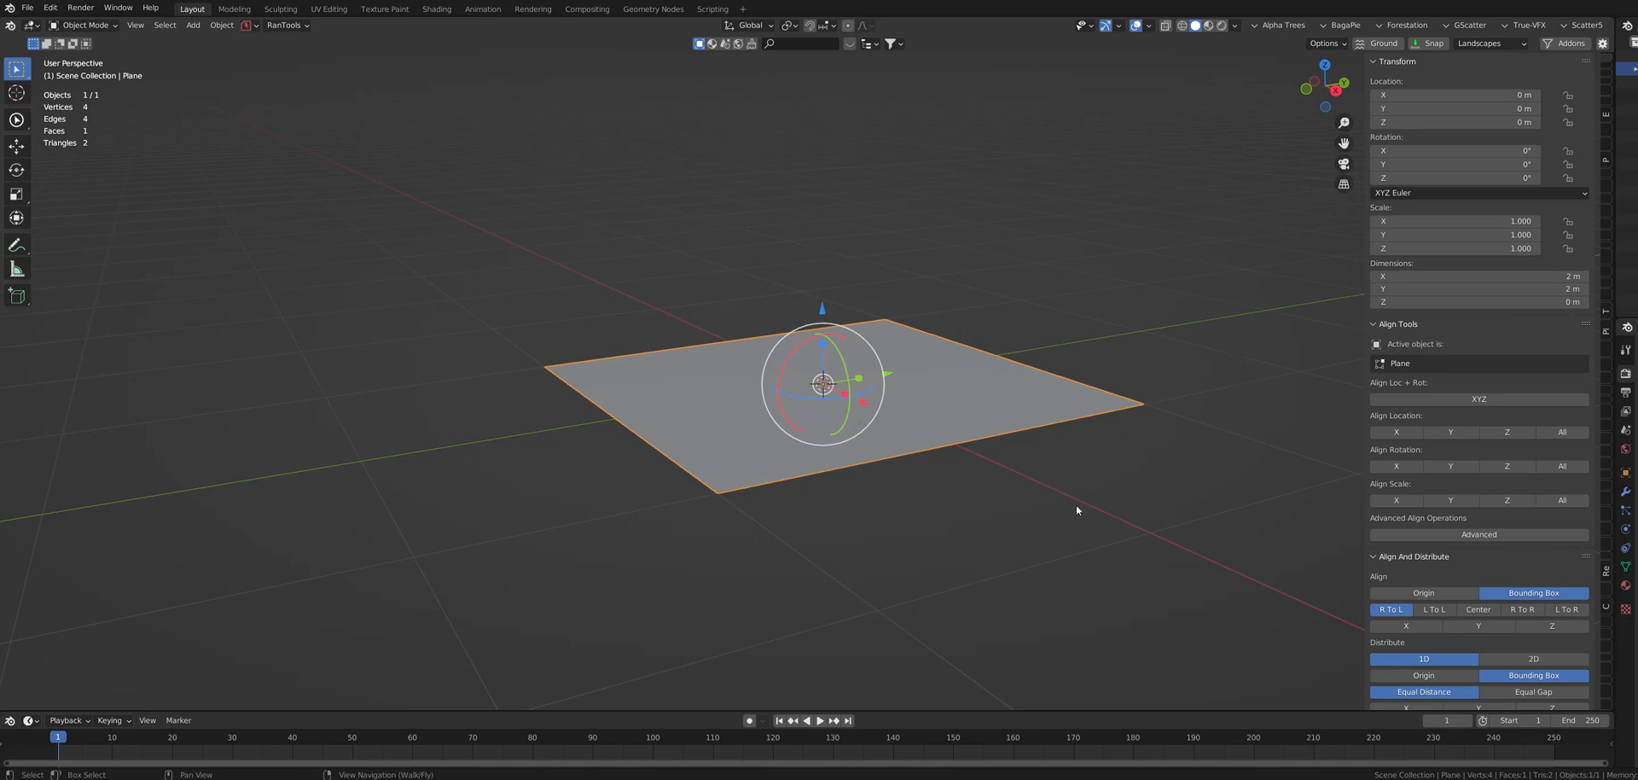